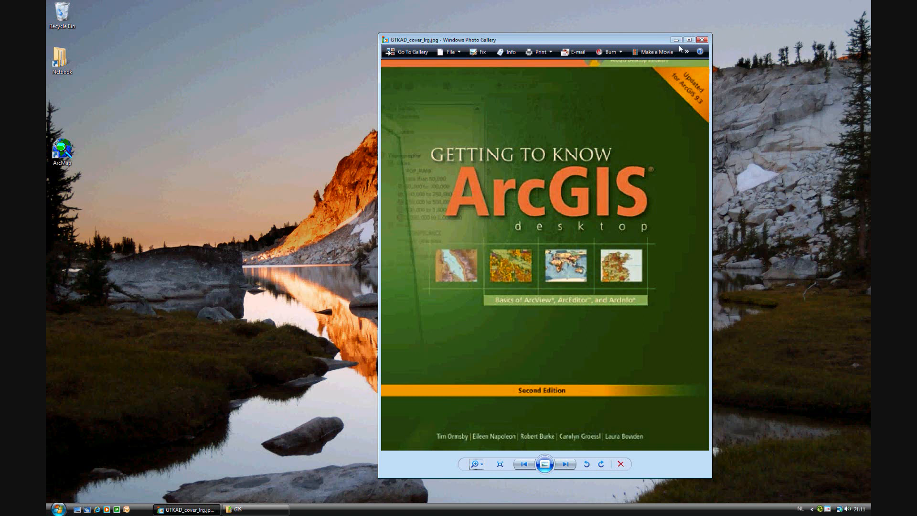
# Close the book cover picture in Photo Gallery and launch ArcMap from the desktop
pyautogui.click(703, 39)
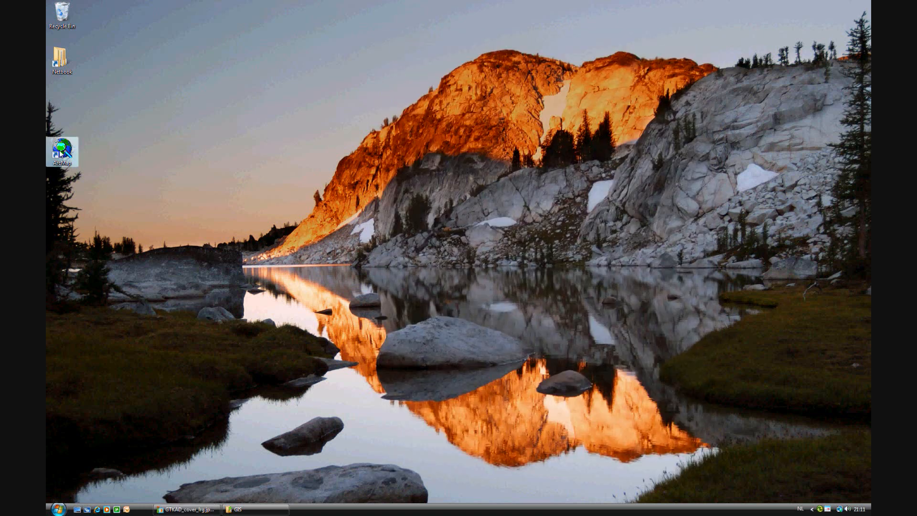
pyautogui.doubleClick(62, 149)
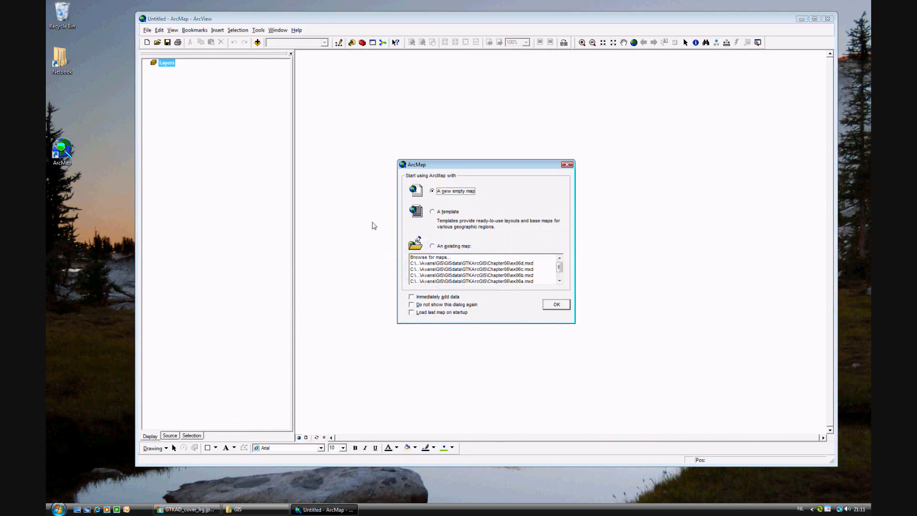
# Open the existing map document ex06d.mxd from the ArcMap startup dialog
pyautogui.click(432, 246)
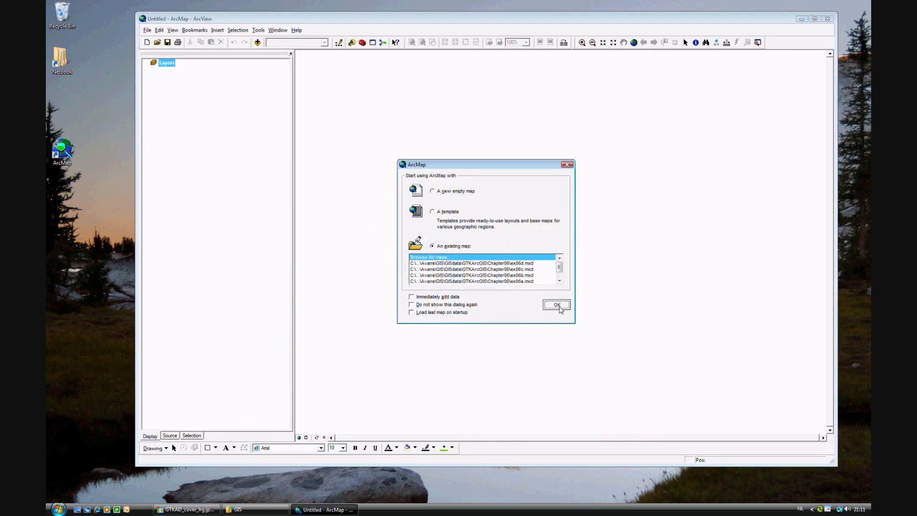
pyautogui.click(427, 258)
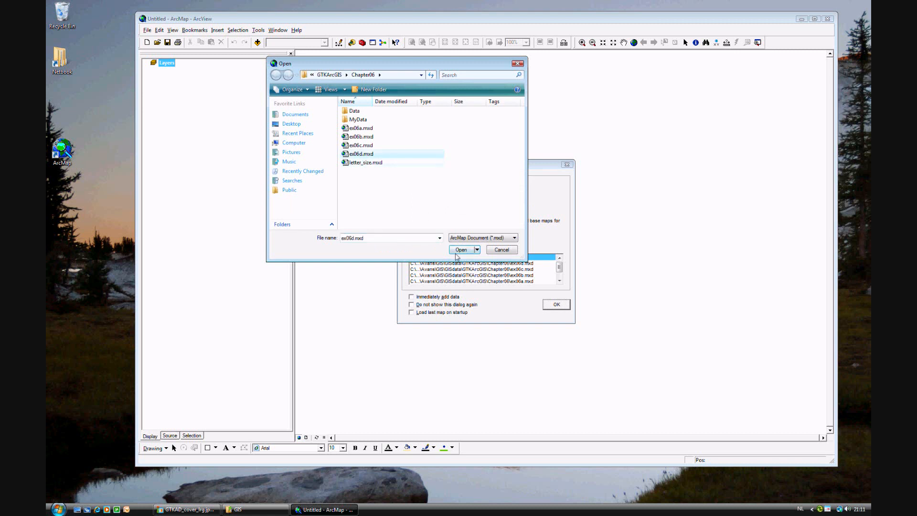
pyautogui.click(461, 249)
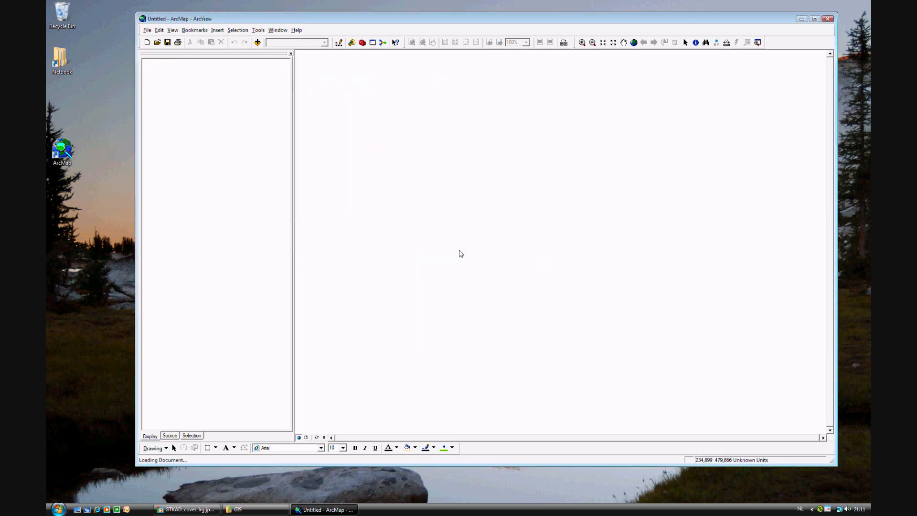
pyautogui.moveTo(571, 402)
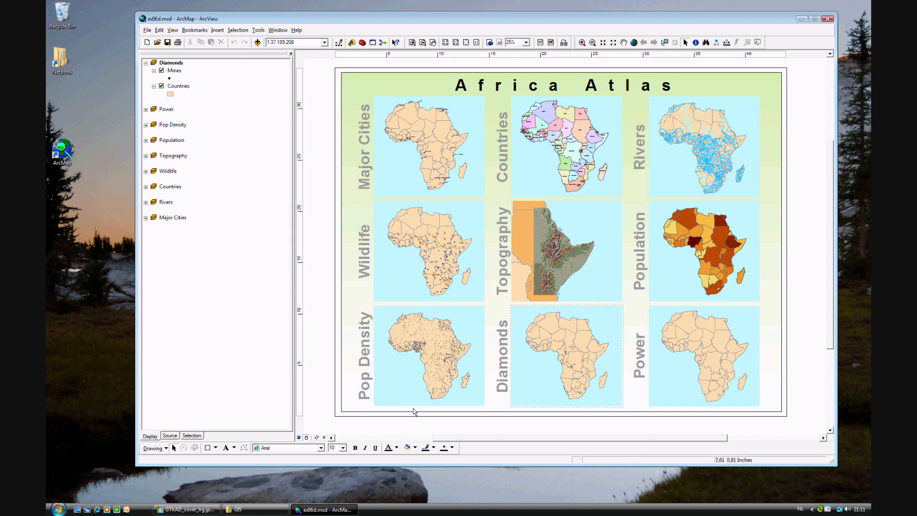
# Show the Diamonds map in Data View and open the Mines attribute table at SIZE_RANK
pyautogui.click(298, 437)
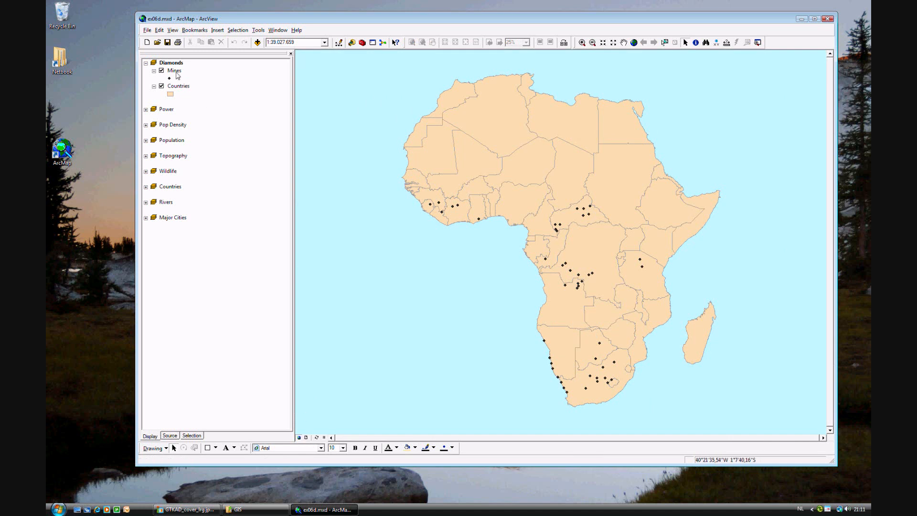
pyautogui.rightClick(174, 70)
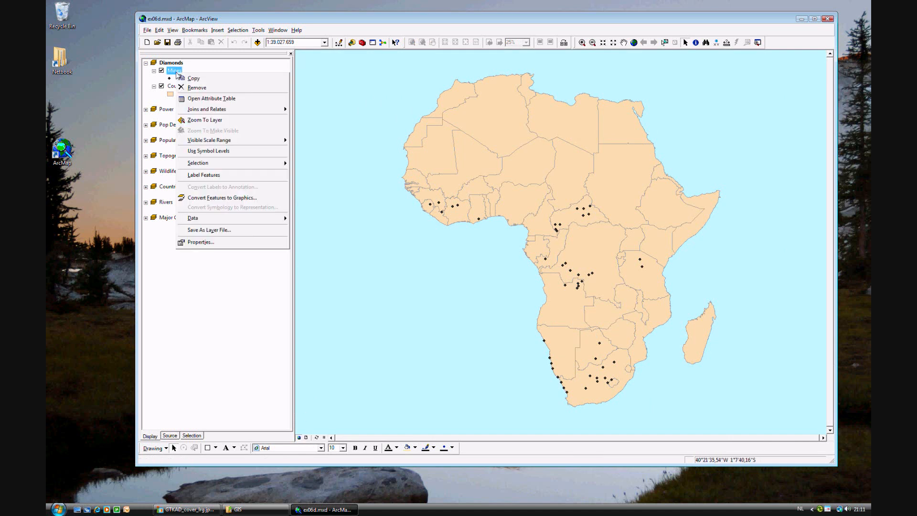
pyautogui.click(212, 97)
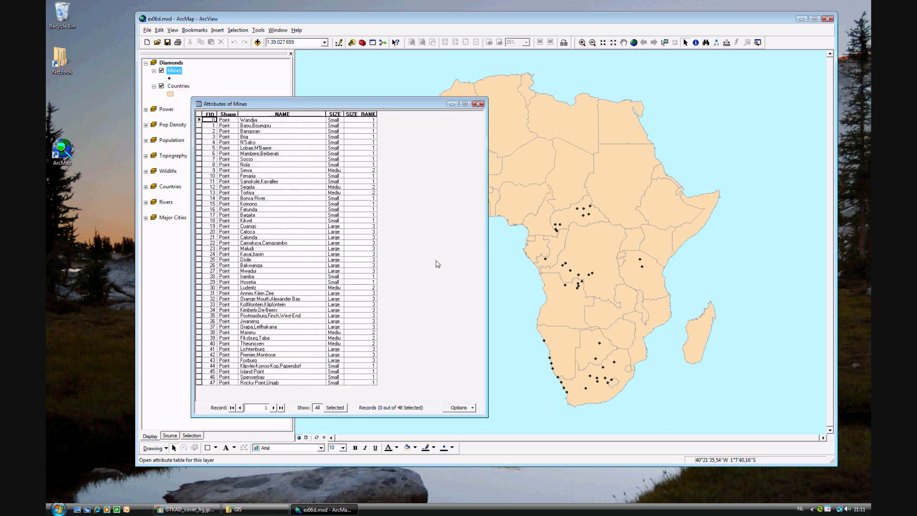
pyautogui.moveTo(339, 104); pyautogui.dragTo(337, 100)
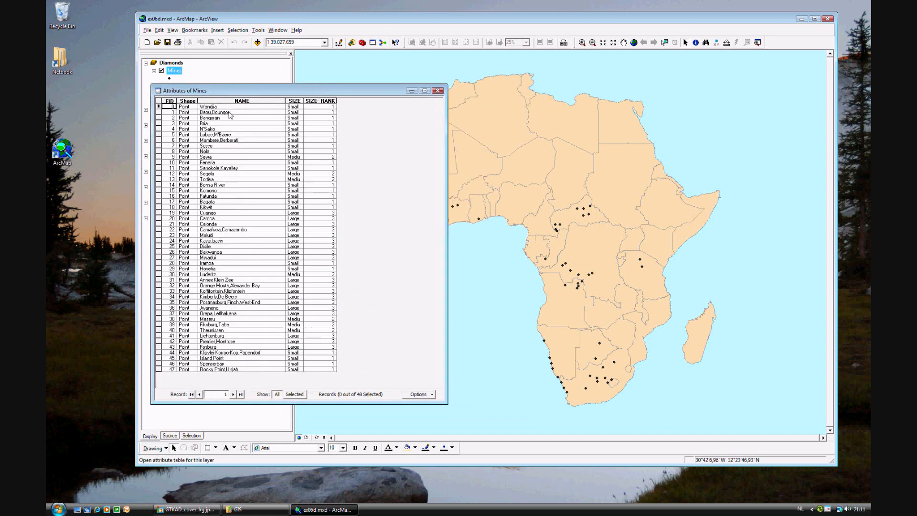
pyautogui.moveTo(561, 385)
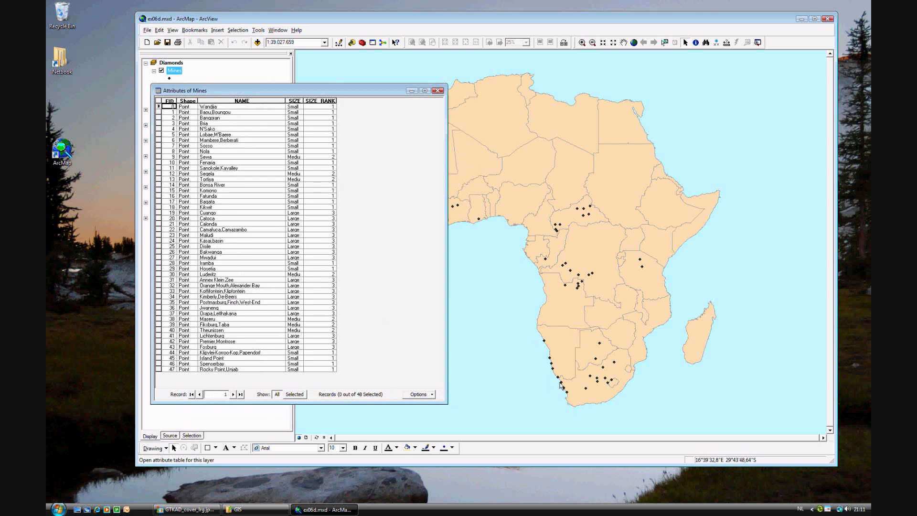
pyautogui.moveTo(559, 229)
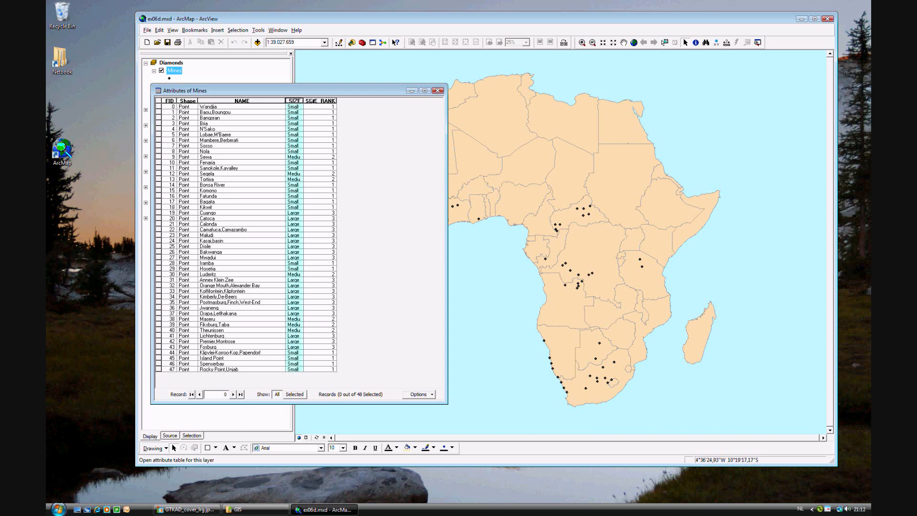
pyautogui.click(321, 100)
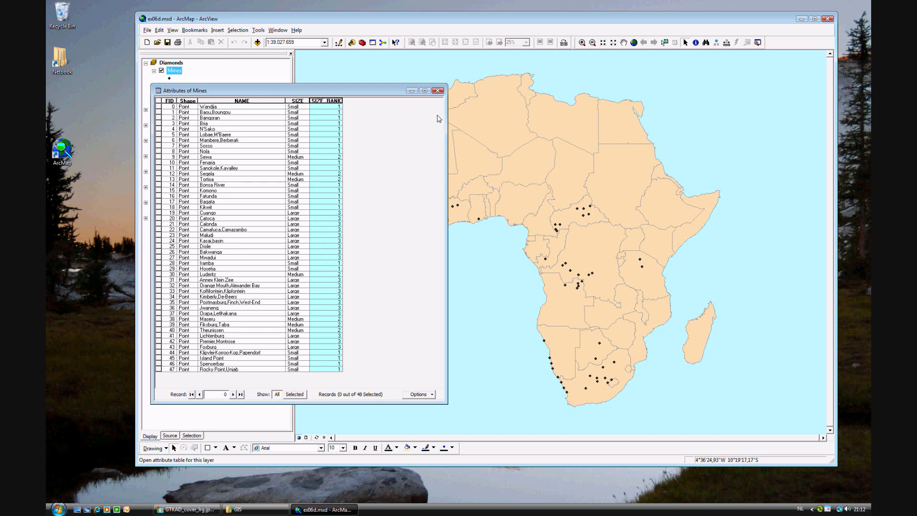
pyautogui.moveTo(438, 91)
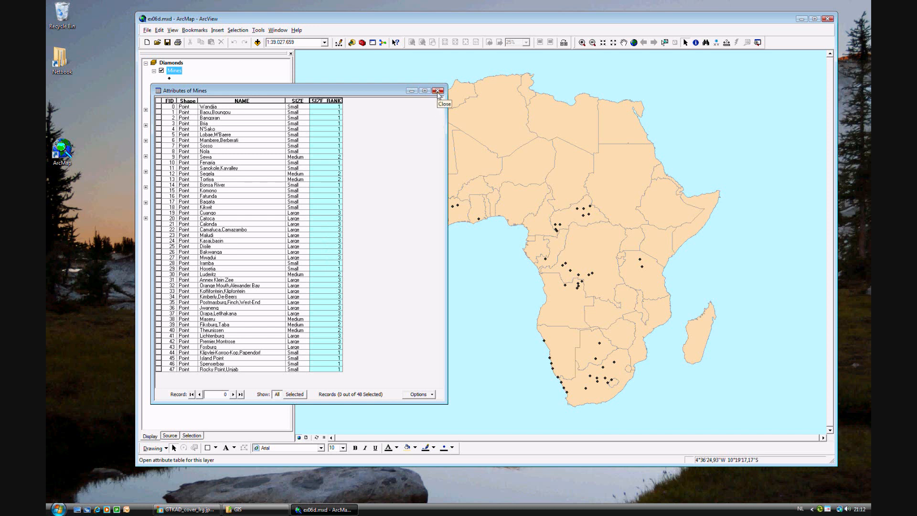
# Close the table and set Mines symbology to graduated symbols valued by SIZE_RANK
pyautogui.click(439, 90)
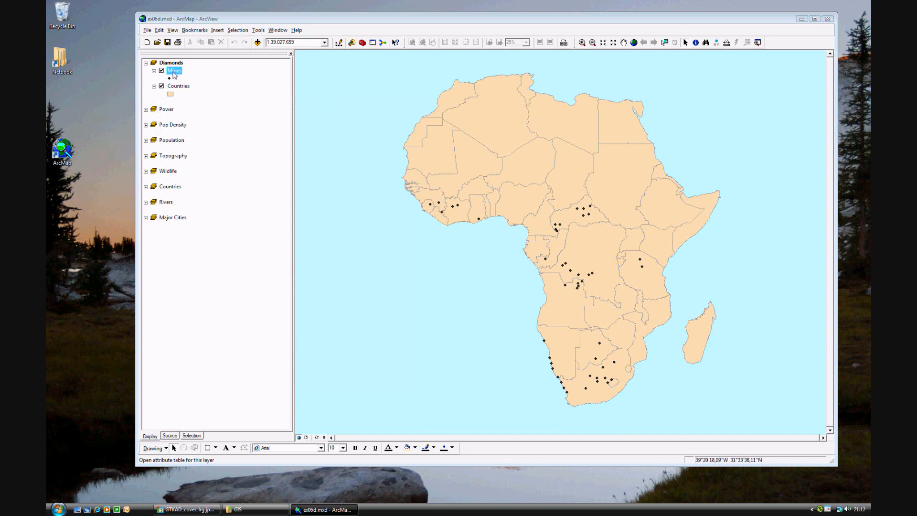
pyautogui.doubleClick(174, 70)
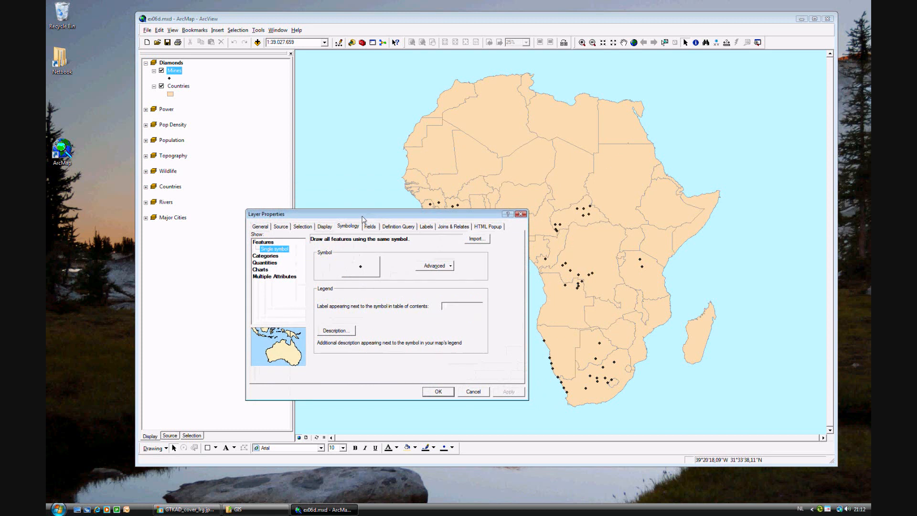
pyautogui.click(279, 263)
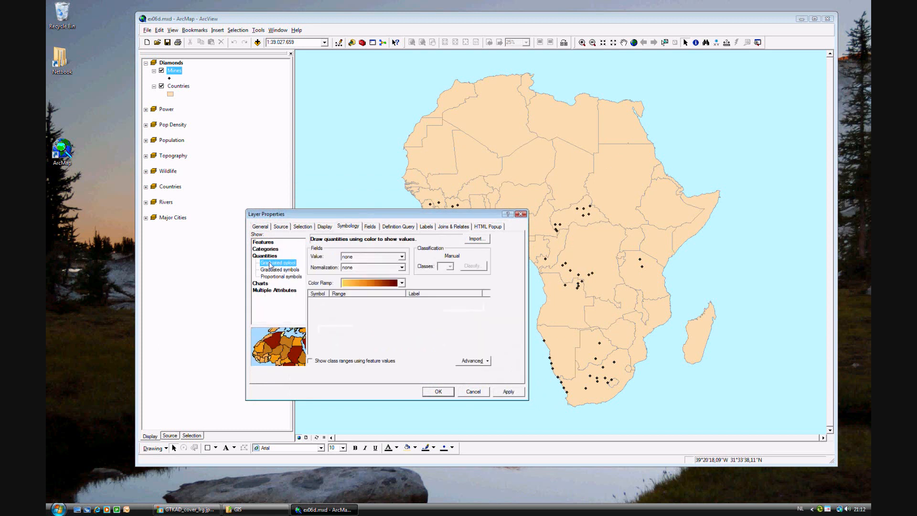
pyautogui.click(281, 268)
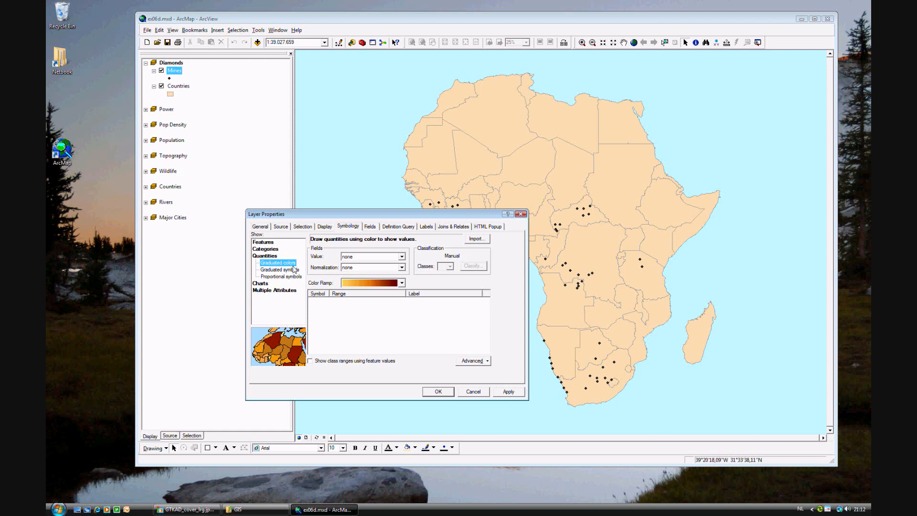
pyautogui.moveTo(268, 283)
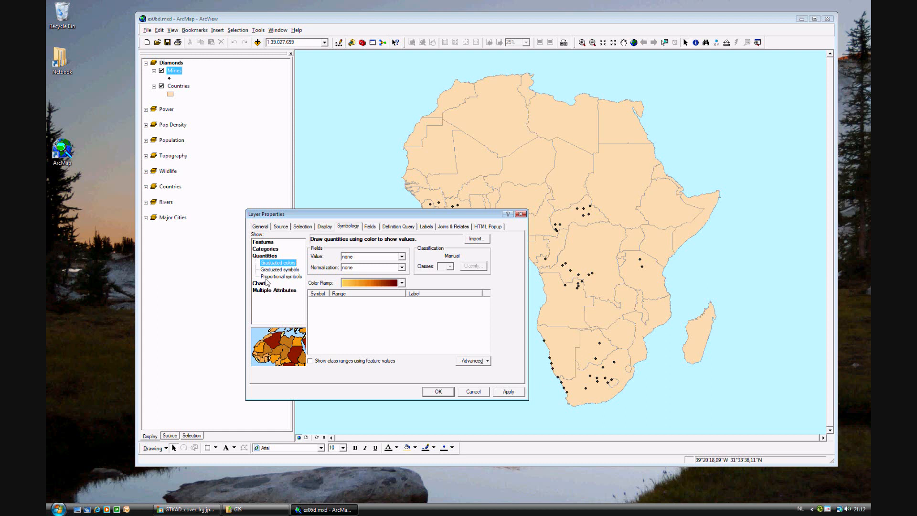
pyautogui.moveTo(272, 286)
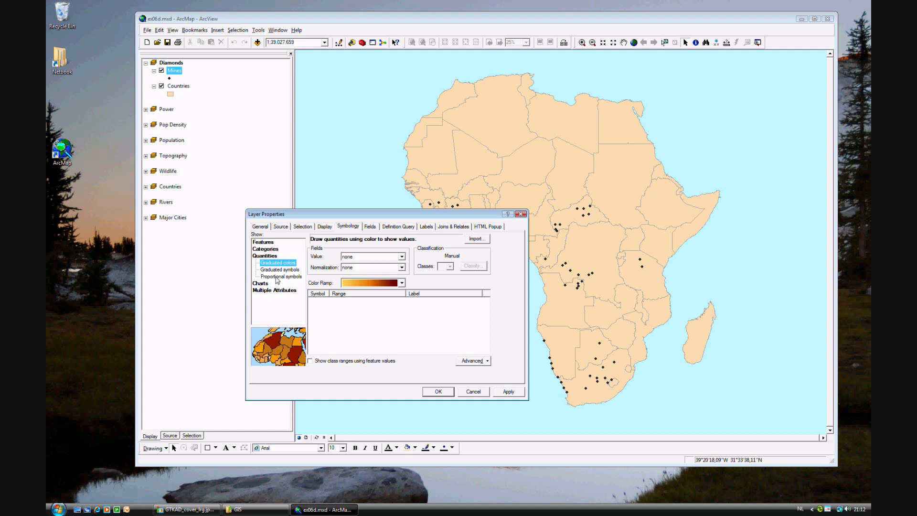
pyautogui.moveTo(277, 277)
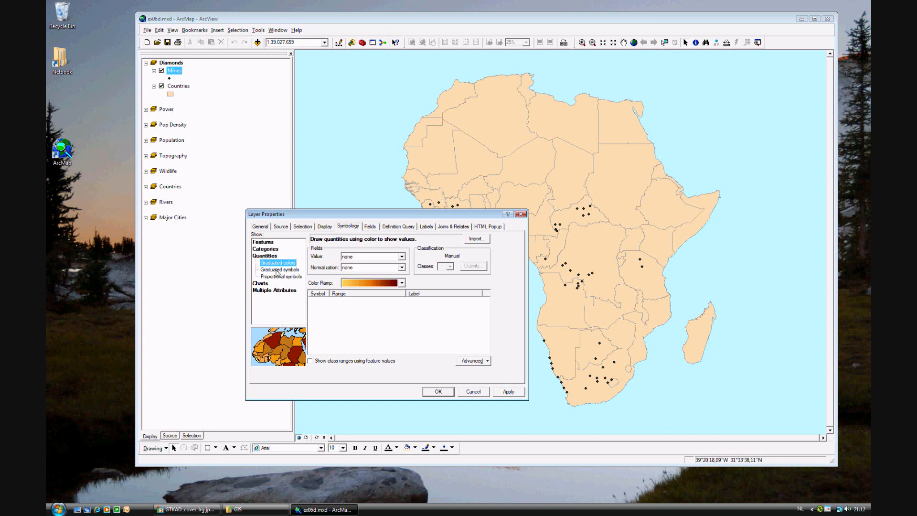
pyautogui.click(281, 269)
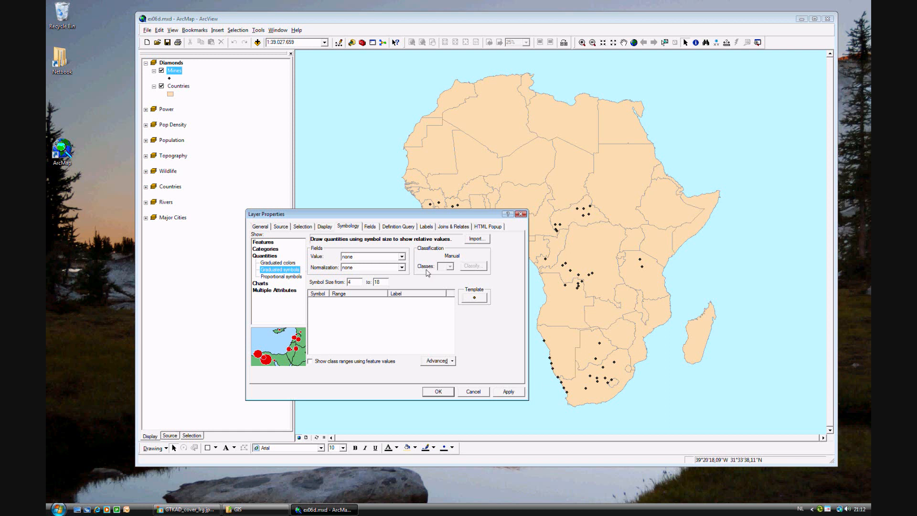
pyautogui.click(402, 256)
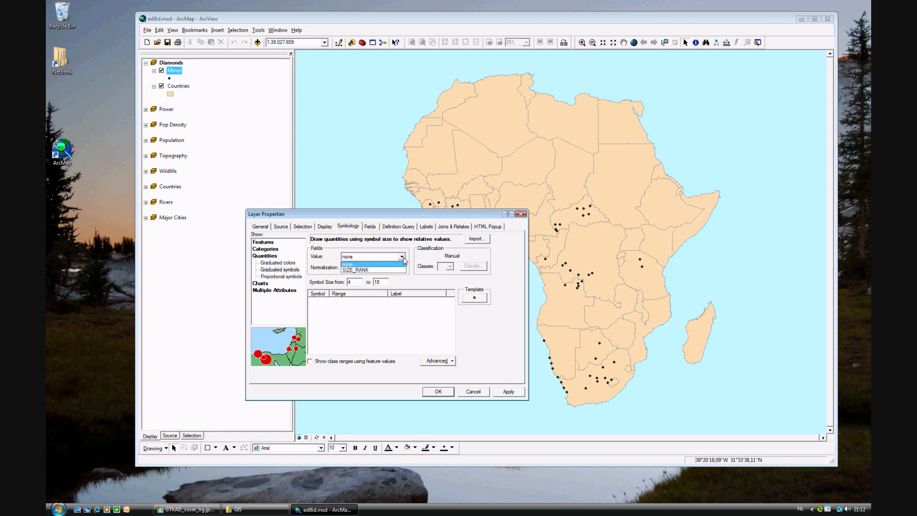
pyautogui.click(356, 269)
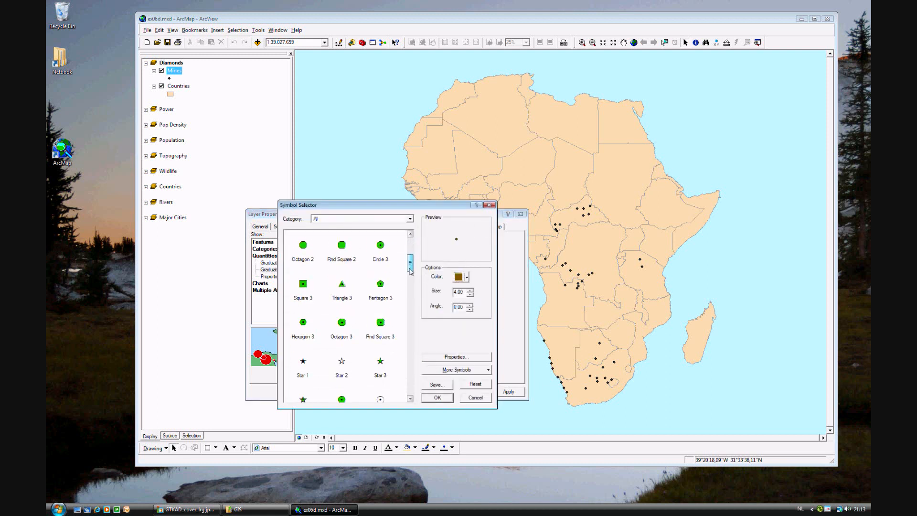
# Make the graduated template symbol an Electron Gold Diamond 4
pyautogui.scroll(-3)
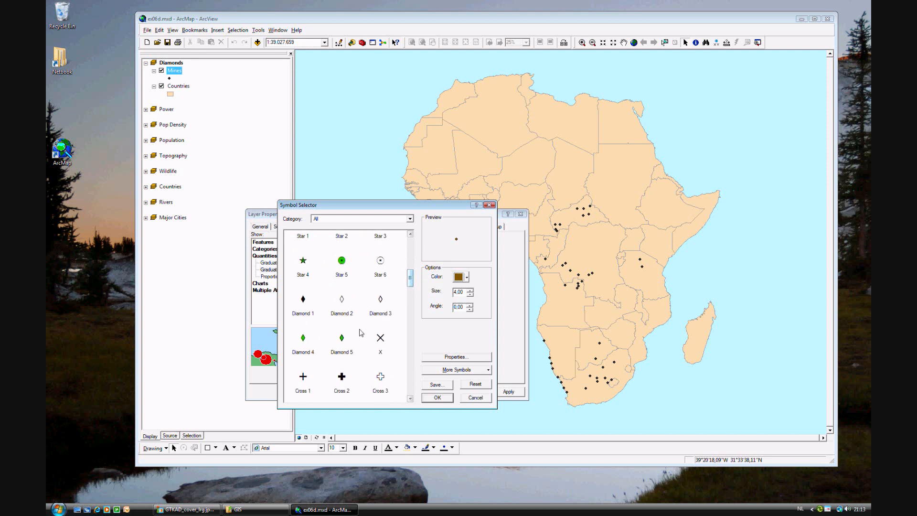
pyautogui.click(302, 338)
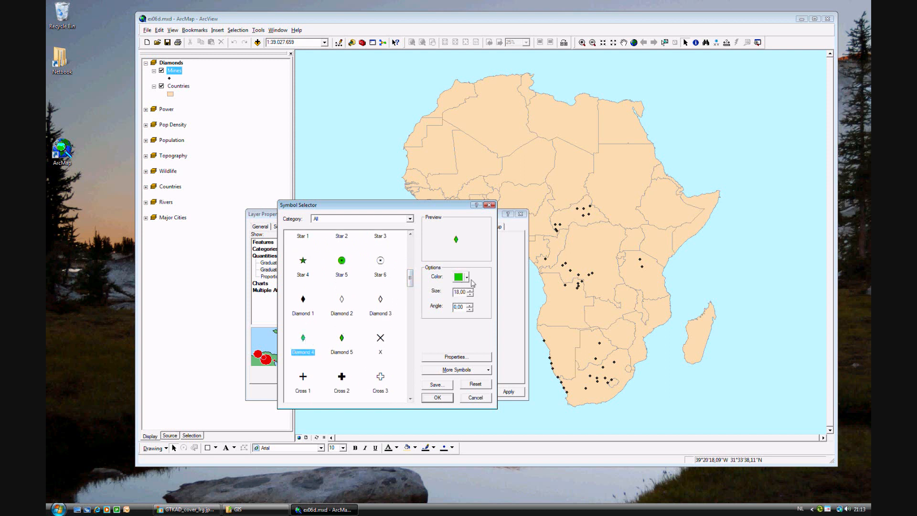
pyautogui.click(459, 277)
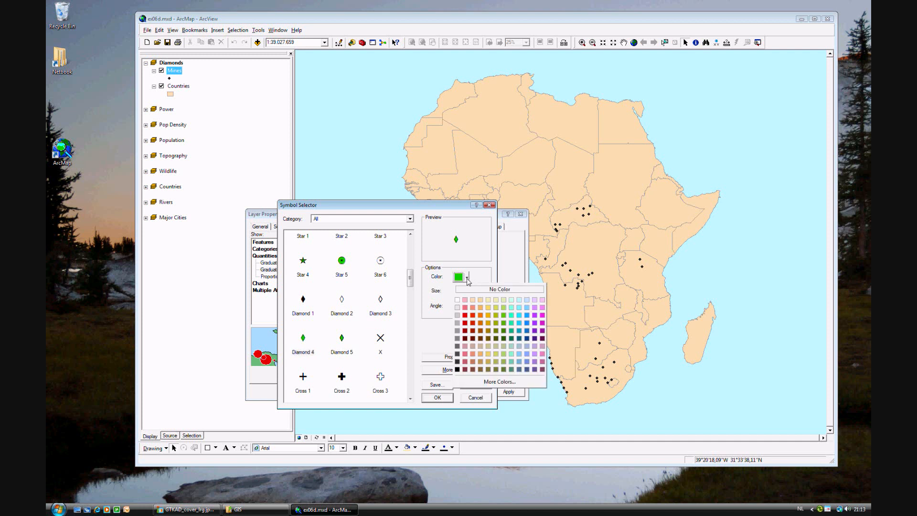
pyautogui.moveTo(480, 321)
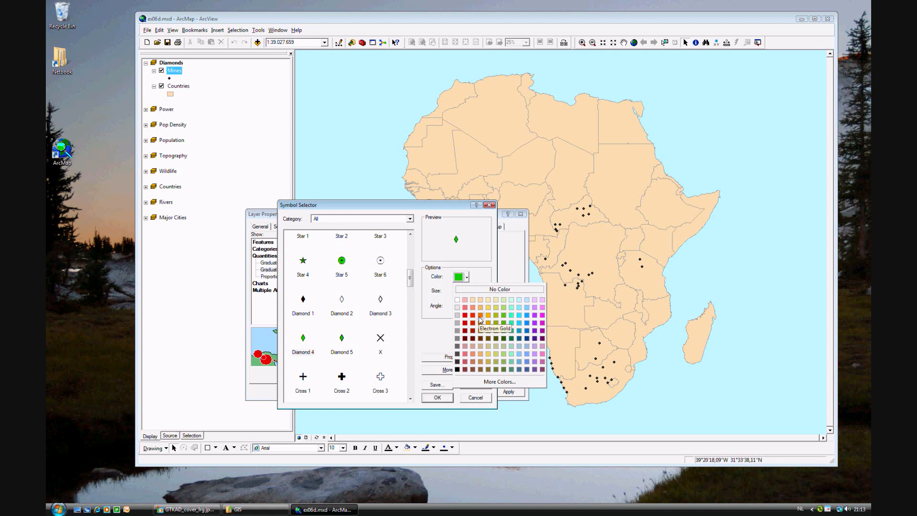
pyautogui.click(481, 321)
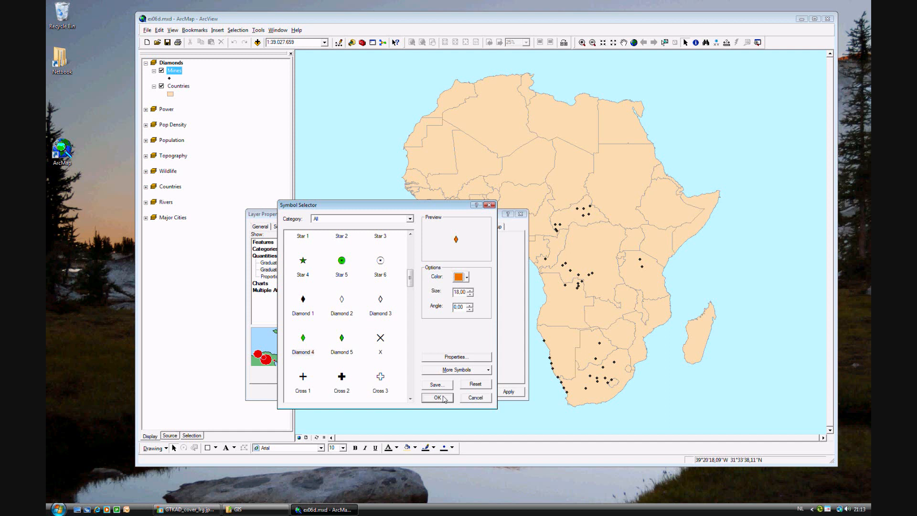
pyautogui.click(438, 397)
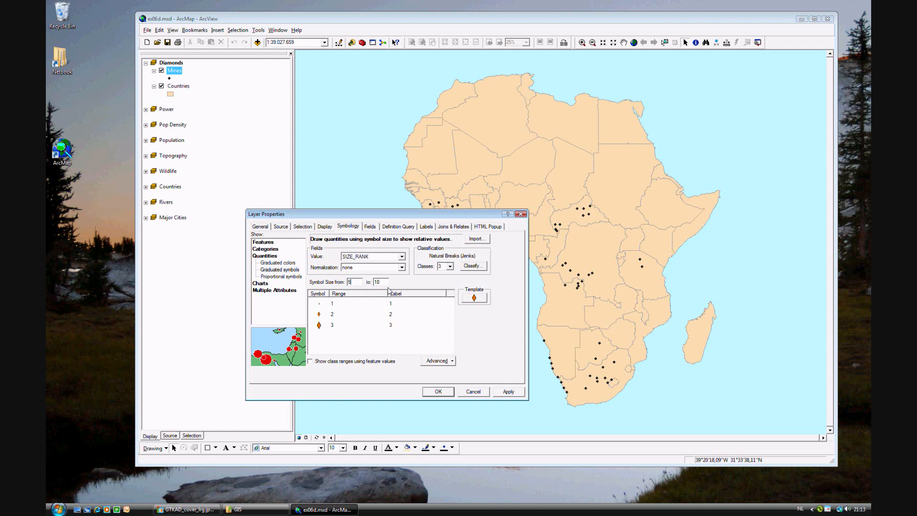
# Set the largest symbol size to 16 and label the classes Small, Medium and Large
pyautogui.click(377, 282)
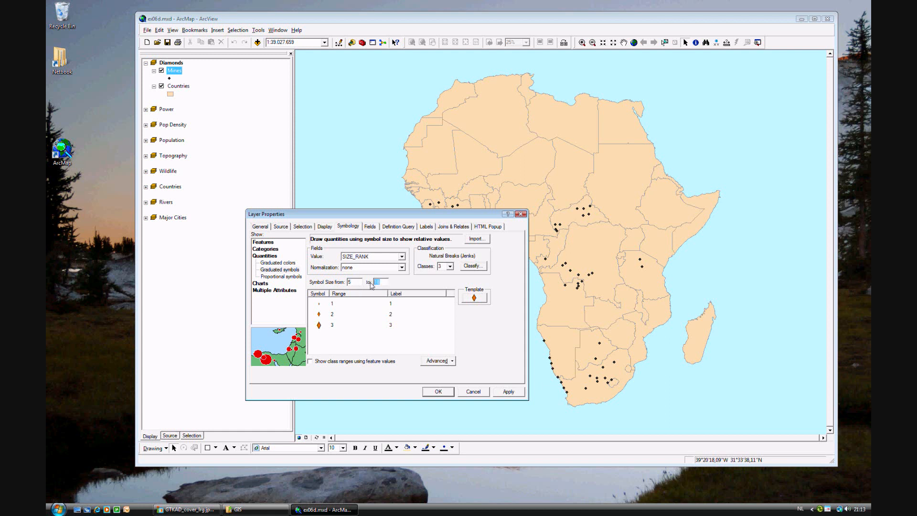
pyautogui.write('16')
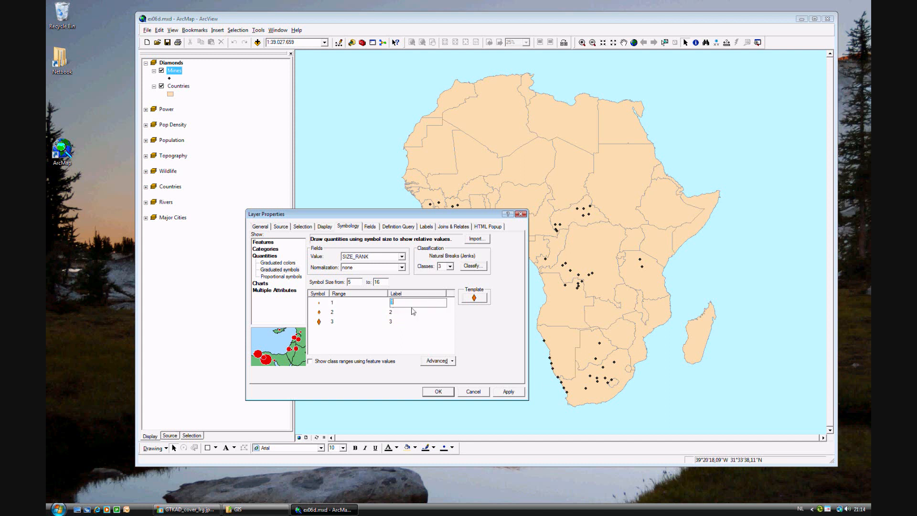
pyautogui.write('Small')
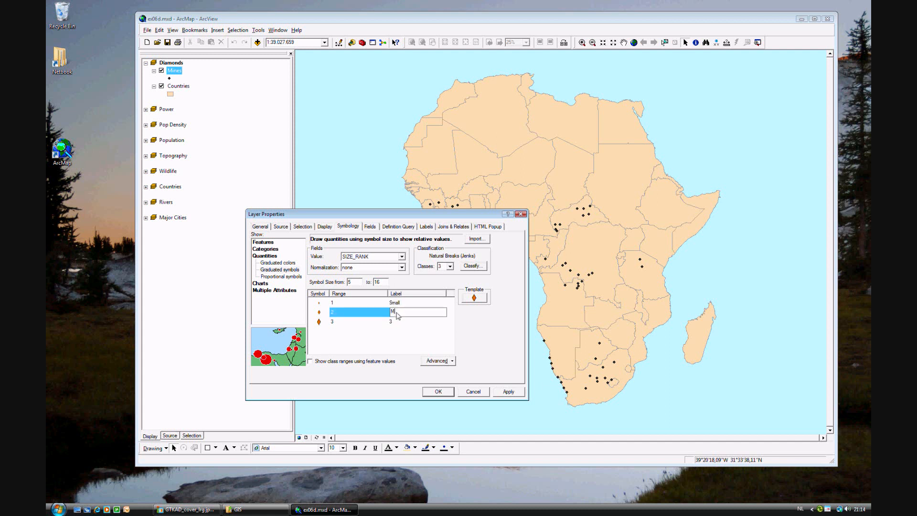
pyautogui.write('Medium')
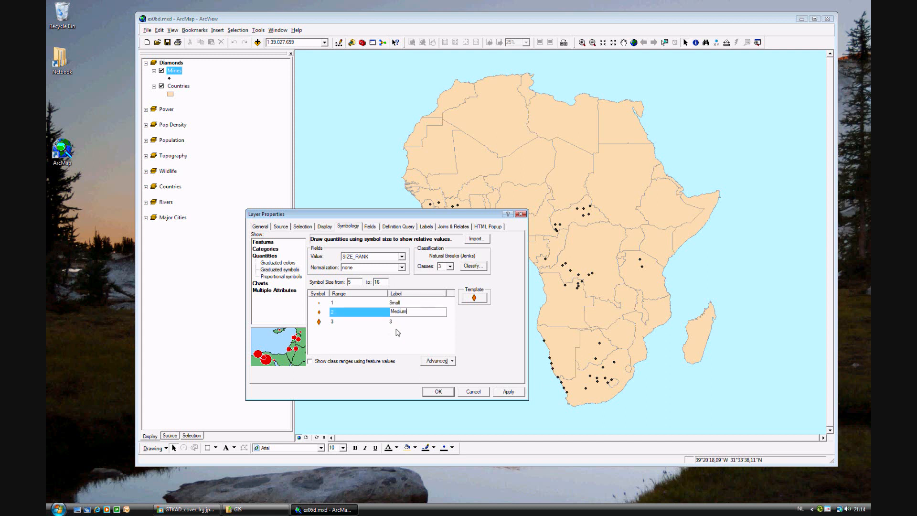
pyautogui.click(415, 321)
pyautogui.write('Large')
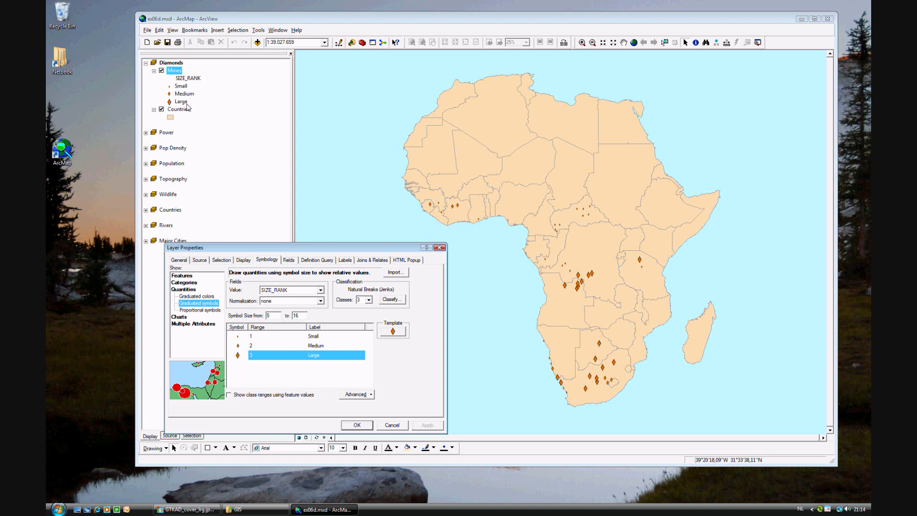
pyautogui.moveTo(595, 250)
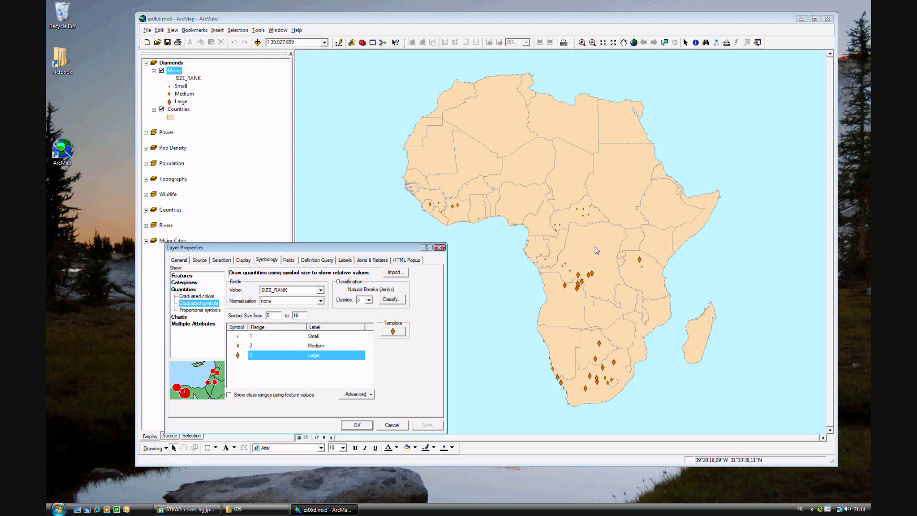
pyautogui.moveTo(575, 381)
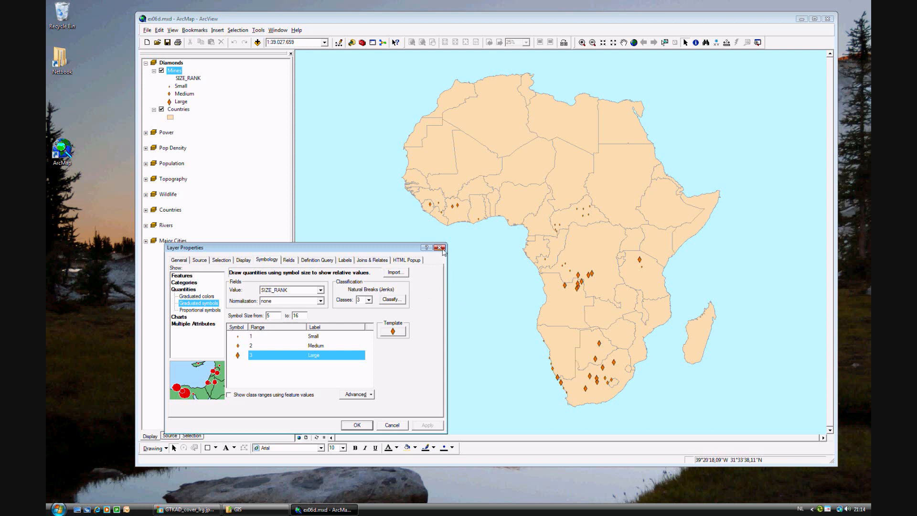
pyautogui.moveTo(441, 247)
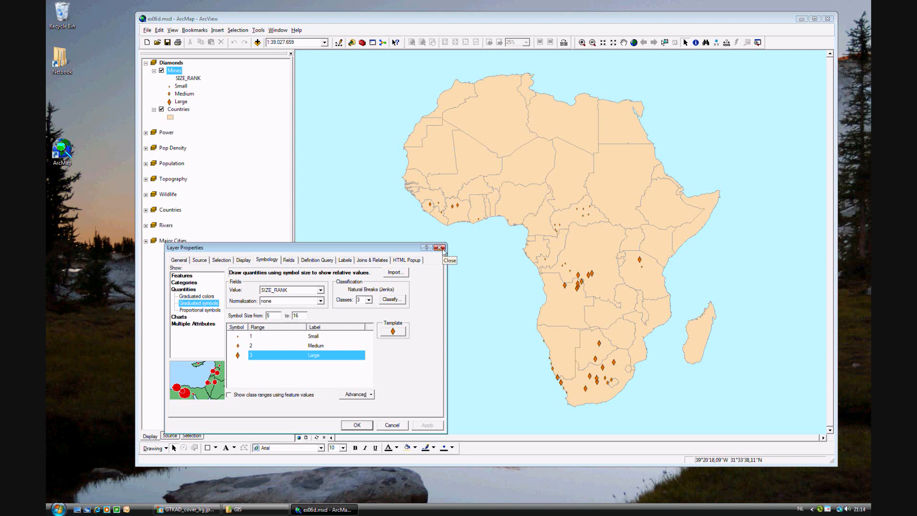
pyautogui.click(441, 248)
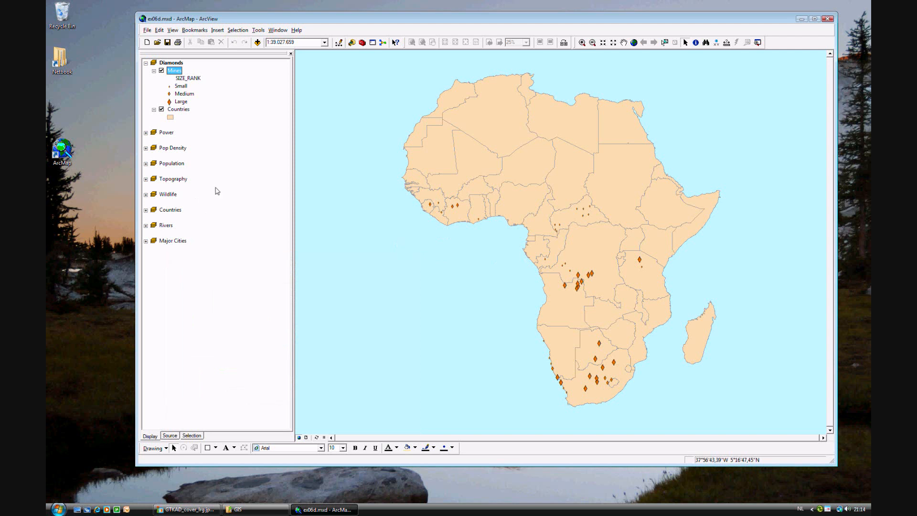
# Expand the Power data frame and activate it
pyautogui.click(145, 62)
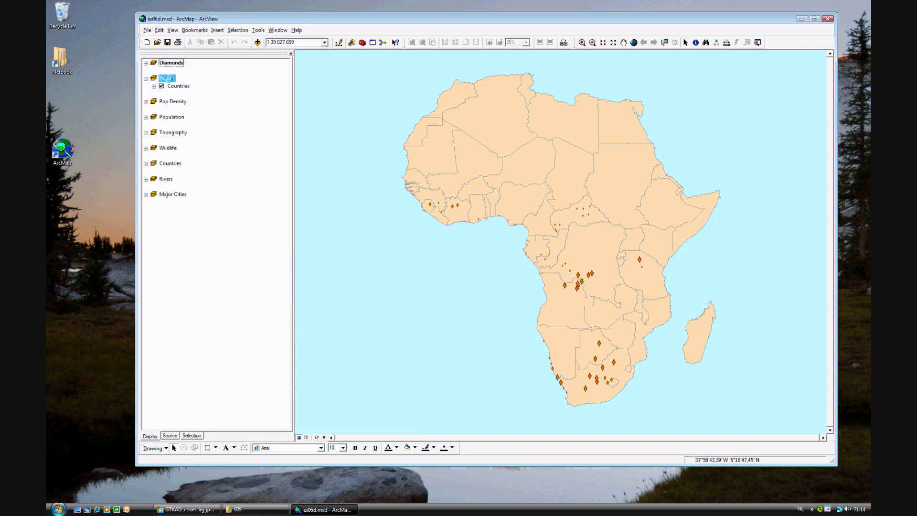
pyautogui.rightClick(167, 78)
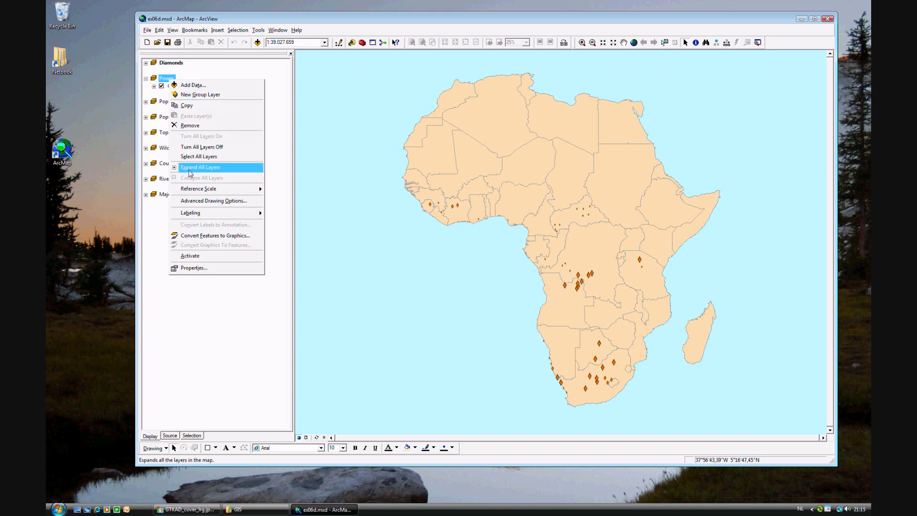
pyautogui.moveTo(189, 255)
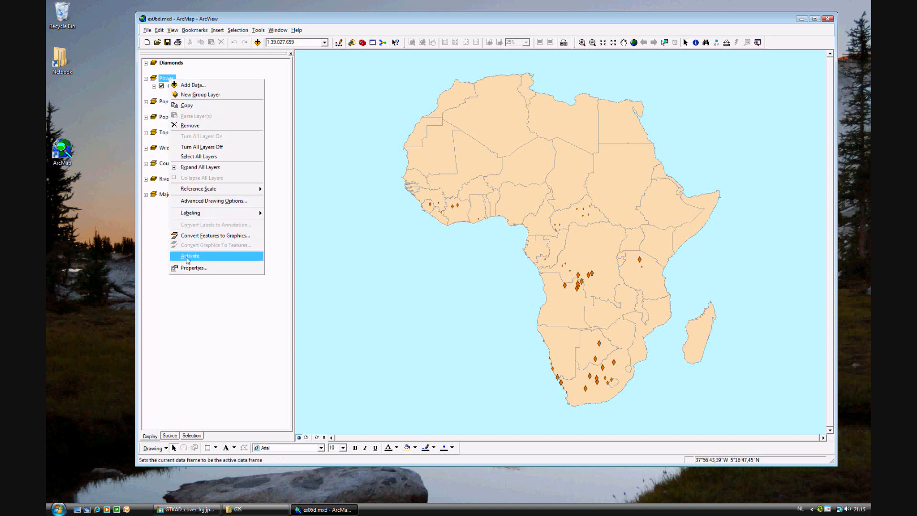
pyautogui.click(189, 256)
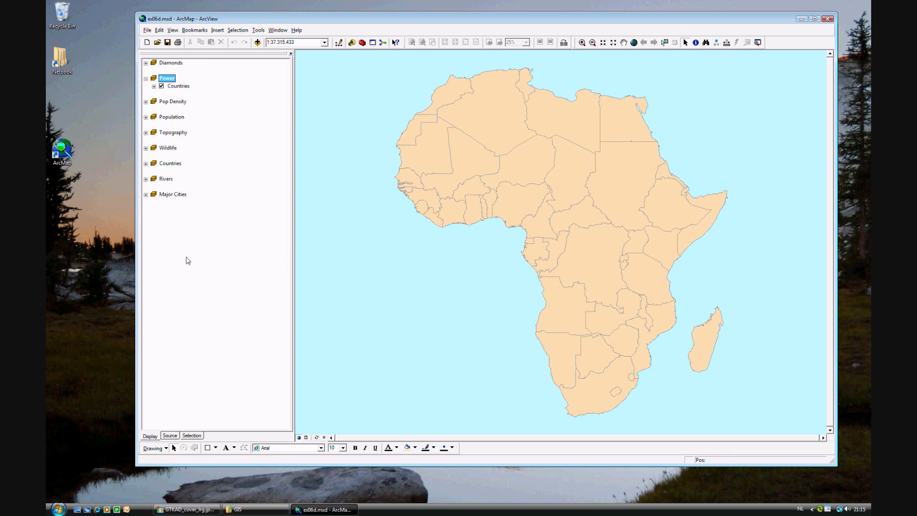
pyautogui.moveTo(623, 221)
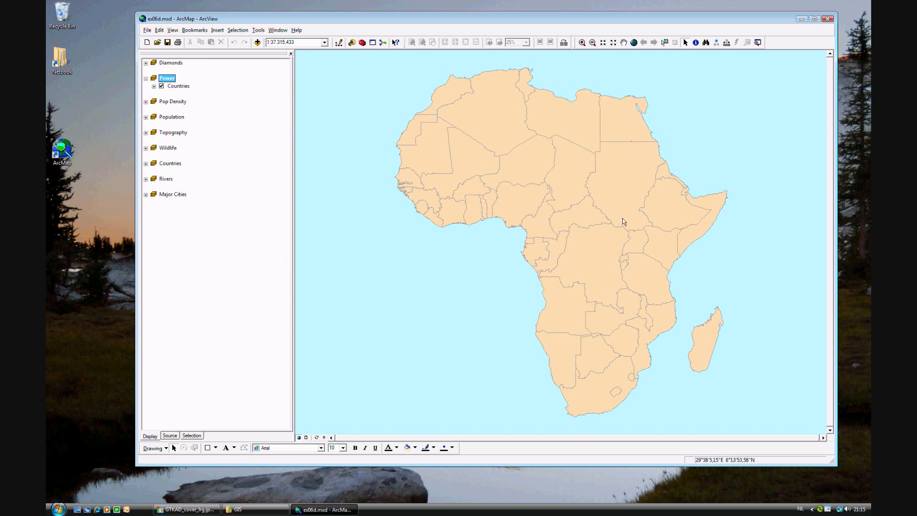
pyautogui.moveTo(449, 255)
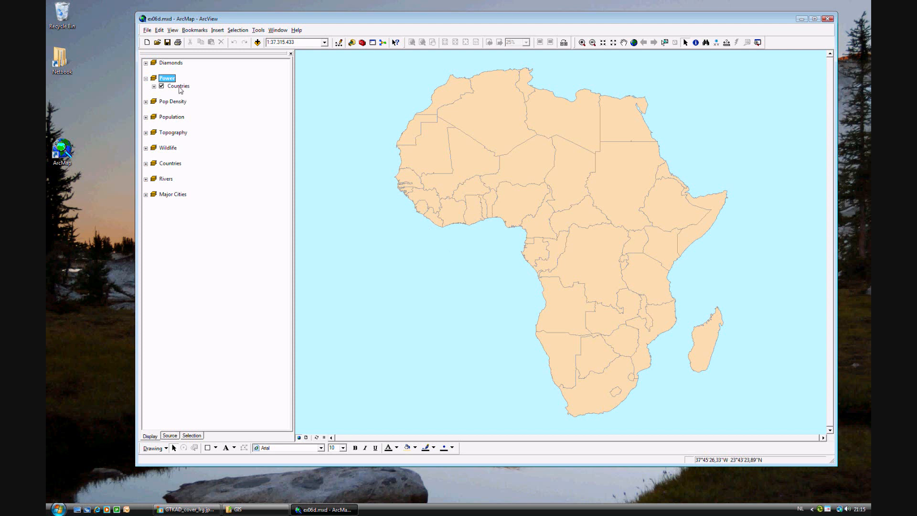
pyautogui.rightClick(177, 86)
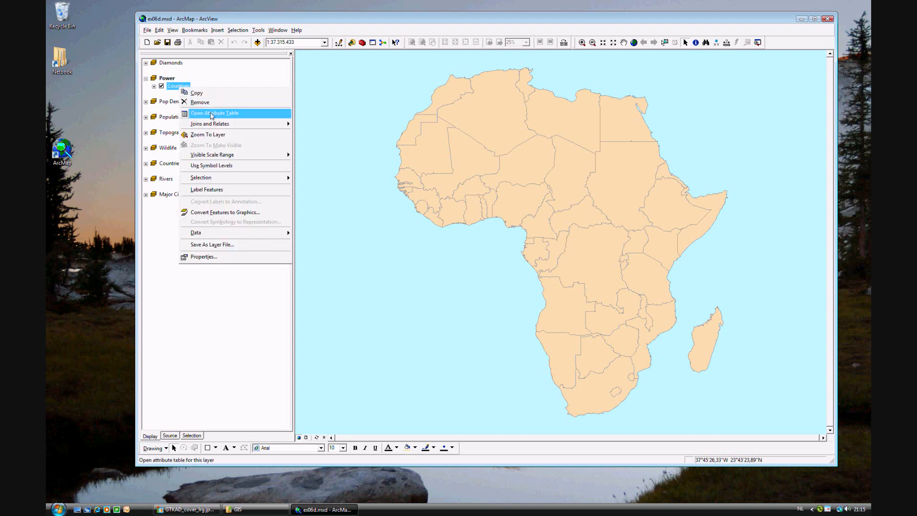
pyautogui.click(215, 113)
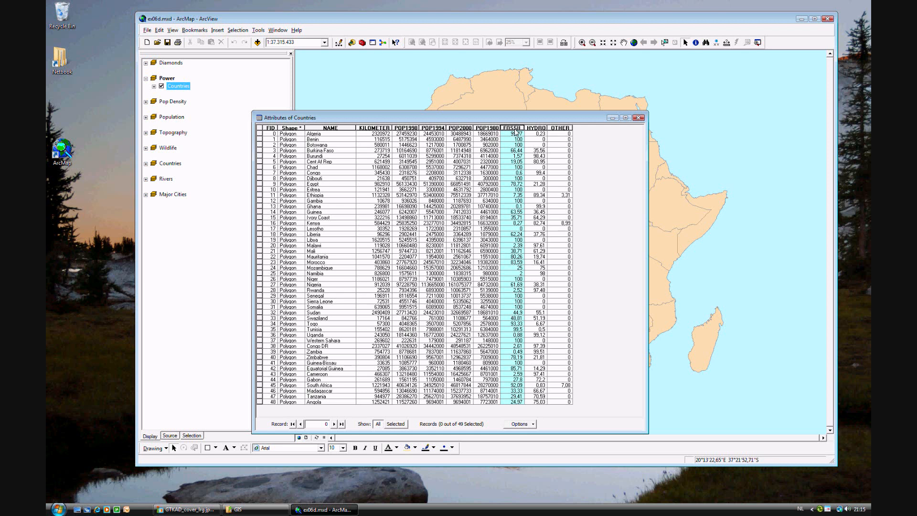
pyautogui.moveTo(514, 131)
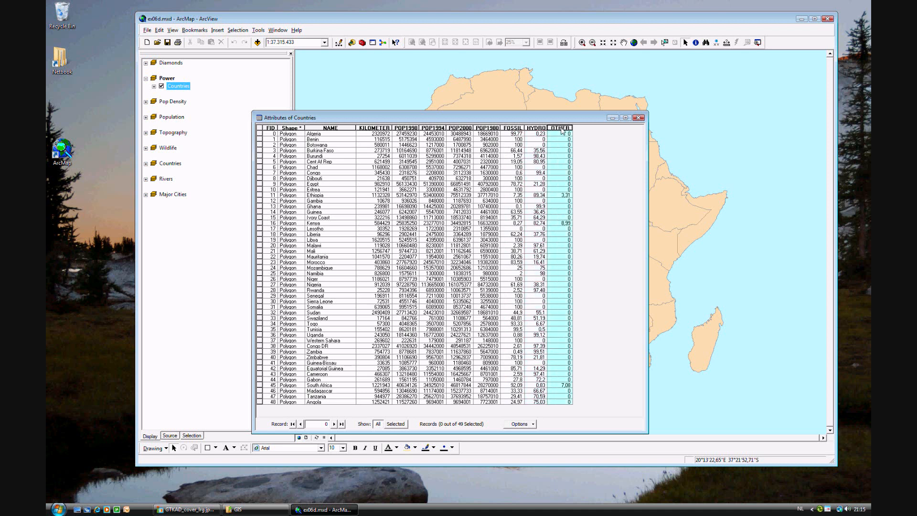
pyautogui.click(642, 118)
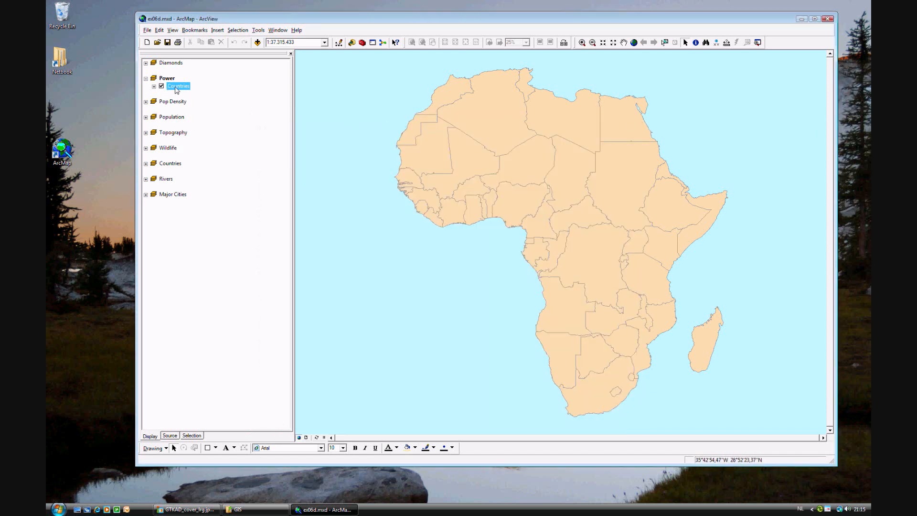
# Switch the Countries layer symbology to pie charts
pyautogui.rightClick(178, 86)
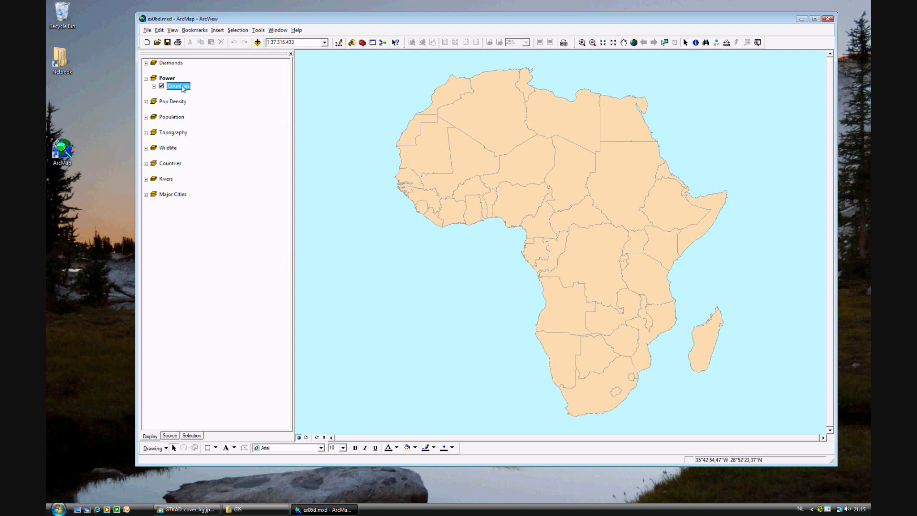
pyautogui.doubleClick(177, 86)
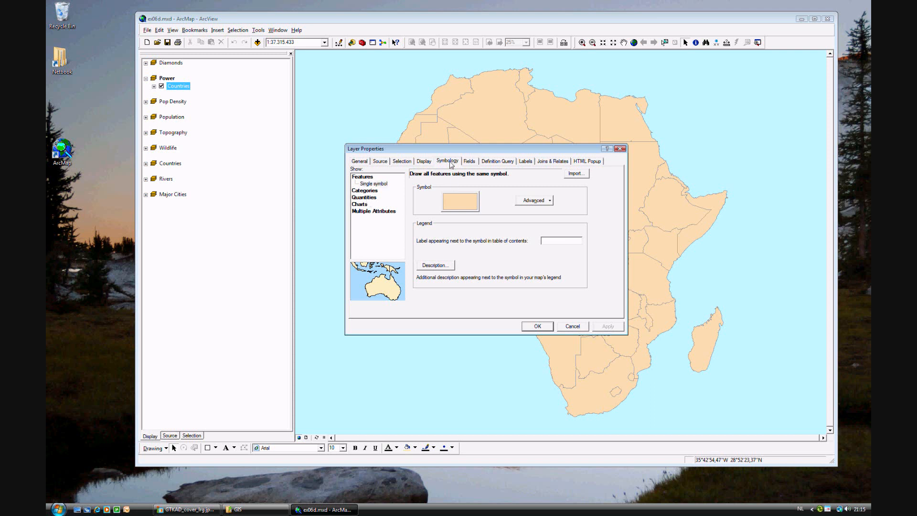
pyautogui.click(376, 198)
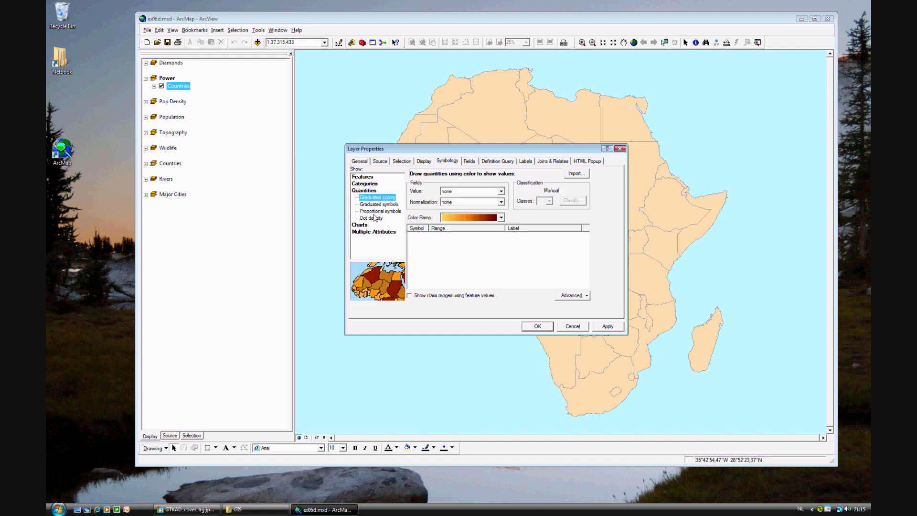
pyautogui.moveTo(373, 229)
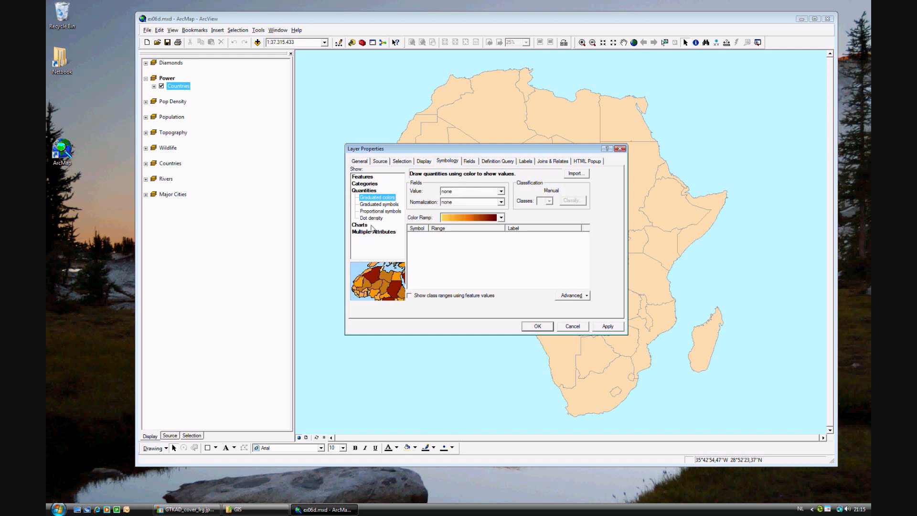
pyautogui.click(360, 203)
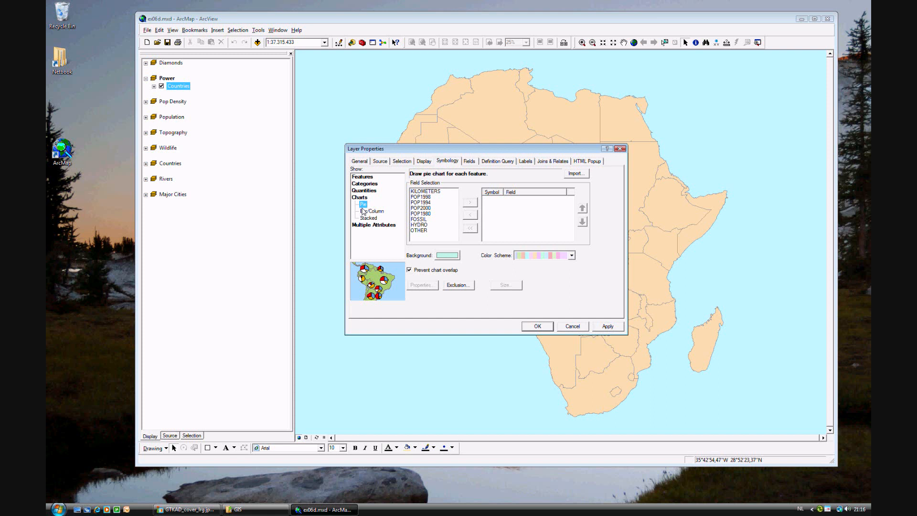
pyautogui.moveTo(430, 224)
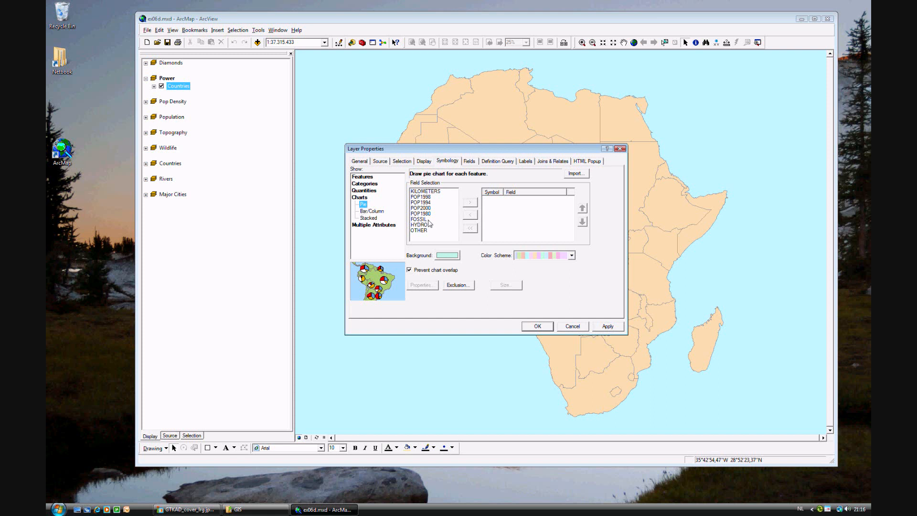
# Add FOSSIL, HYDRO and OTHER to the pie chart and colour FOSSIL red
pyautogui.click(470, 201)
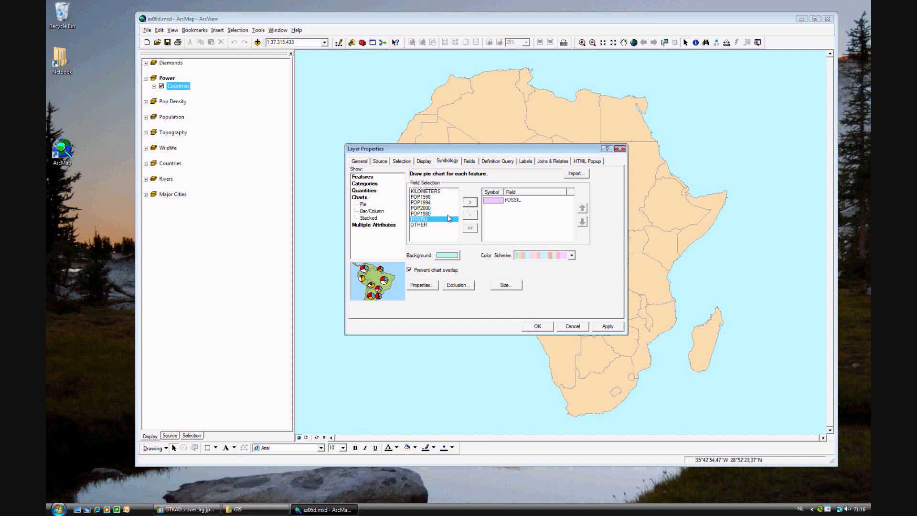
pyautogui.click(470, 202)
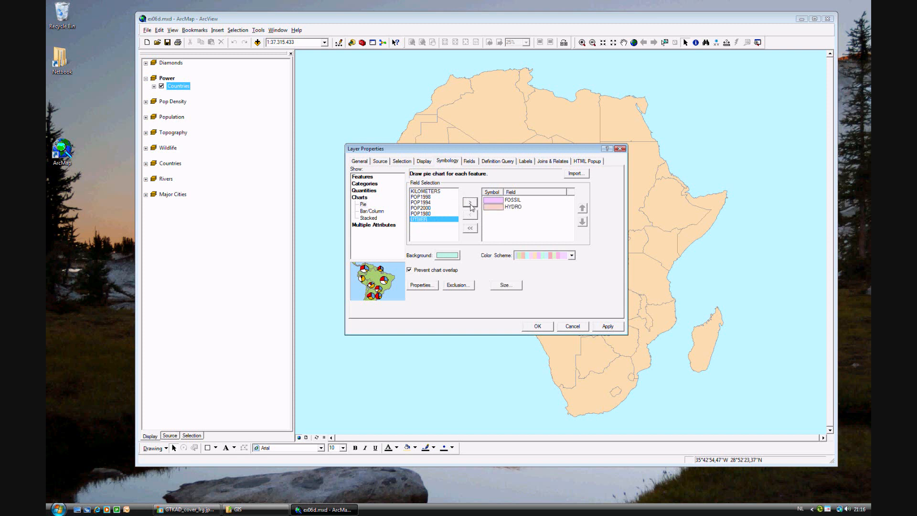
pyautogui.click(469, 201)
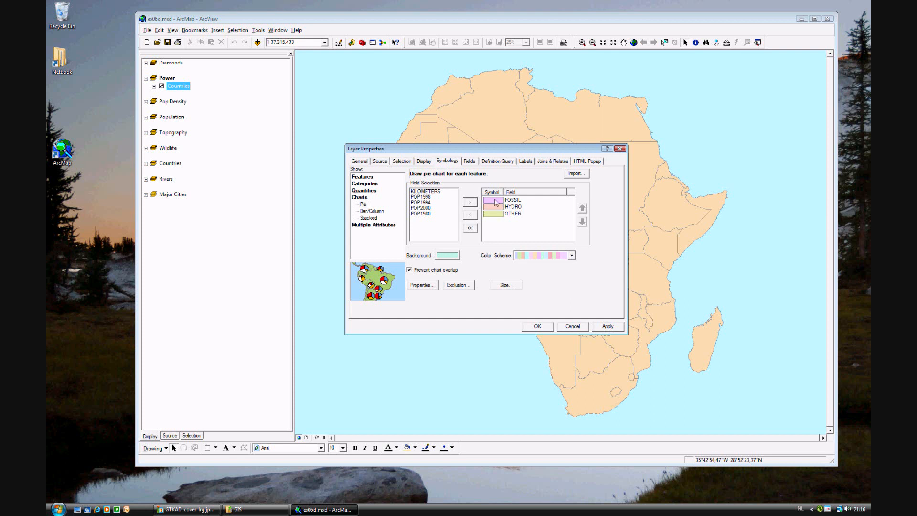
pyautogui.click(492, 200)
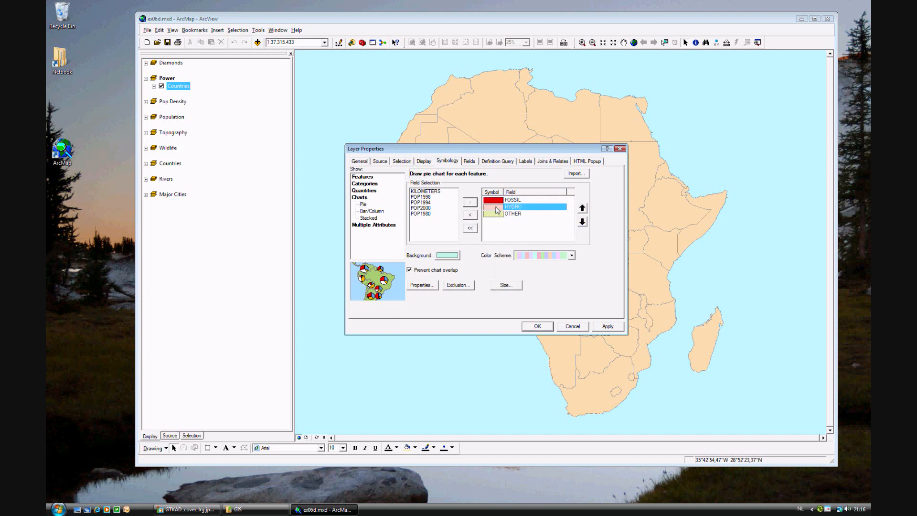
# Colour the HYDRO slices light blue and begin recolouring the OTHER slices orange
pyautogui.click(492, 207)
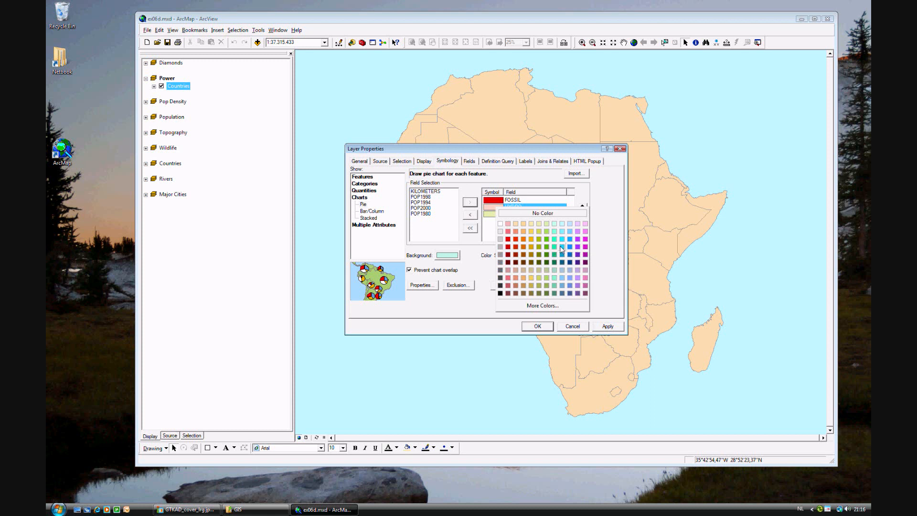
pyautogui.moveTo(561, 249)
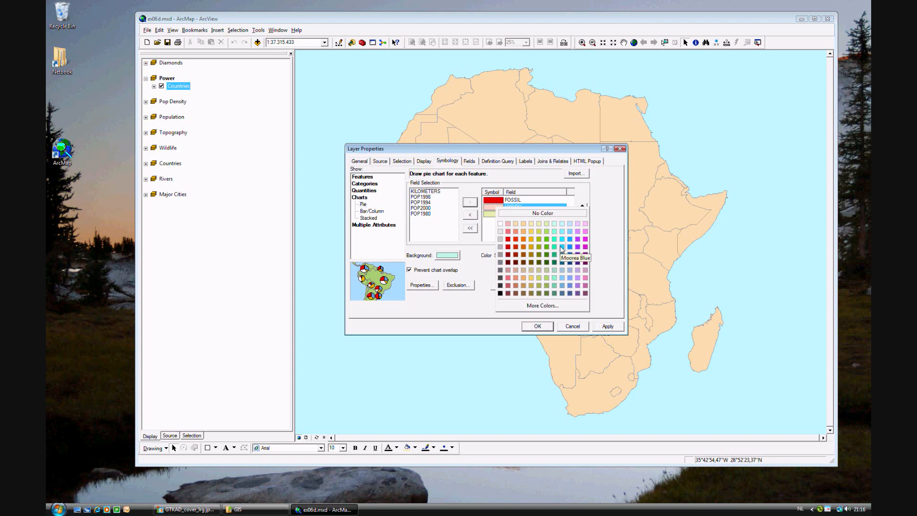
pyautogui.click(561, 247)
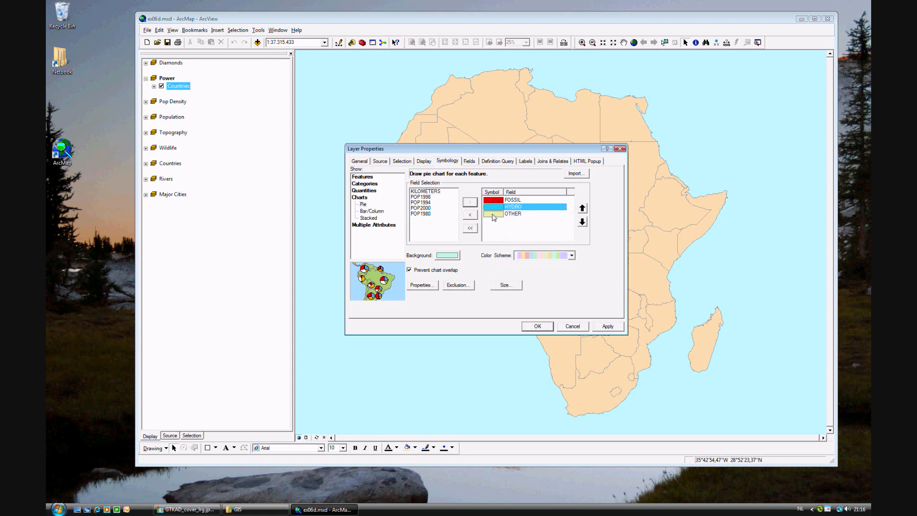
pyautogui.click(493, 206)
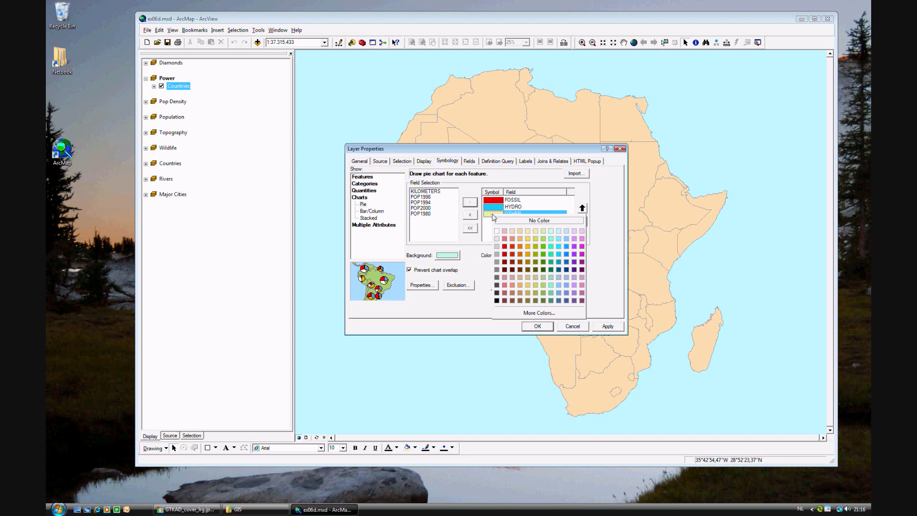
pyautogui.moveTo(529, 238)
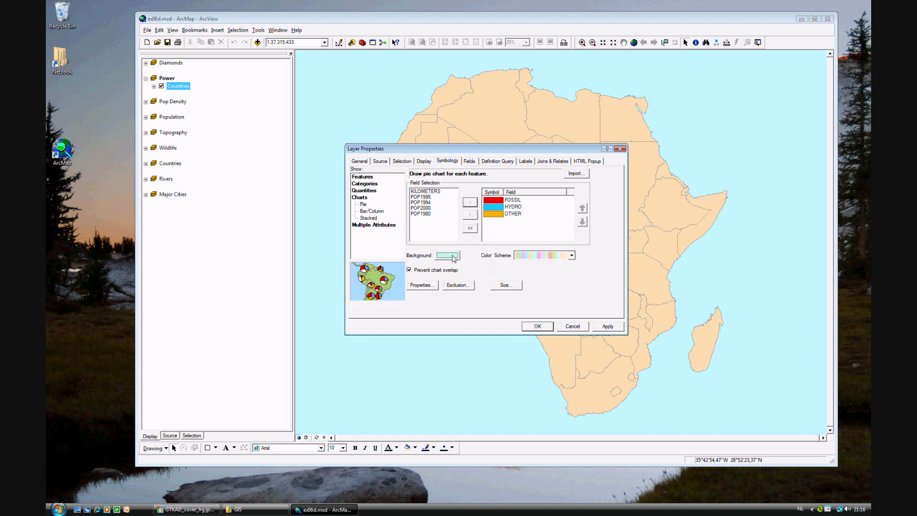
# Give the pie chart background a Sahara Sand fill with a lighter grey outline
pyautogui.click(446, 255)
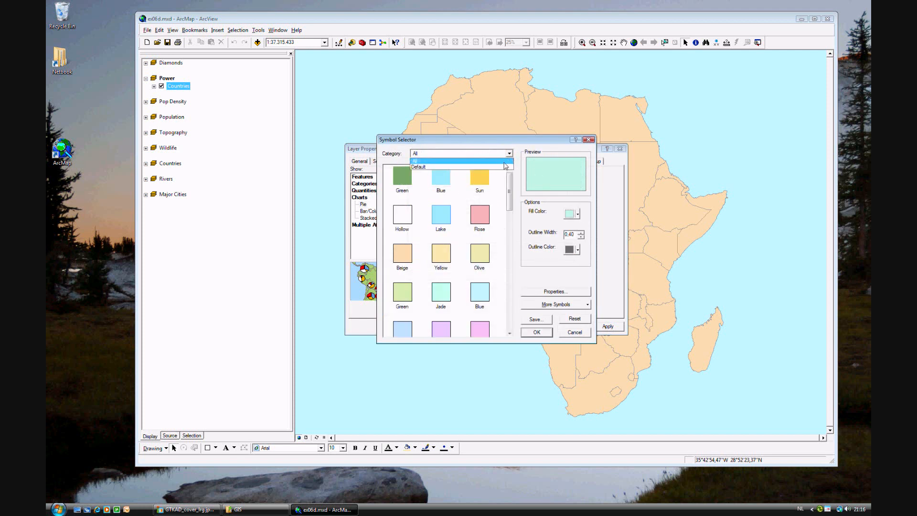
pyautogui.click(419, 167)
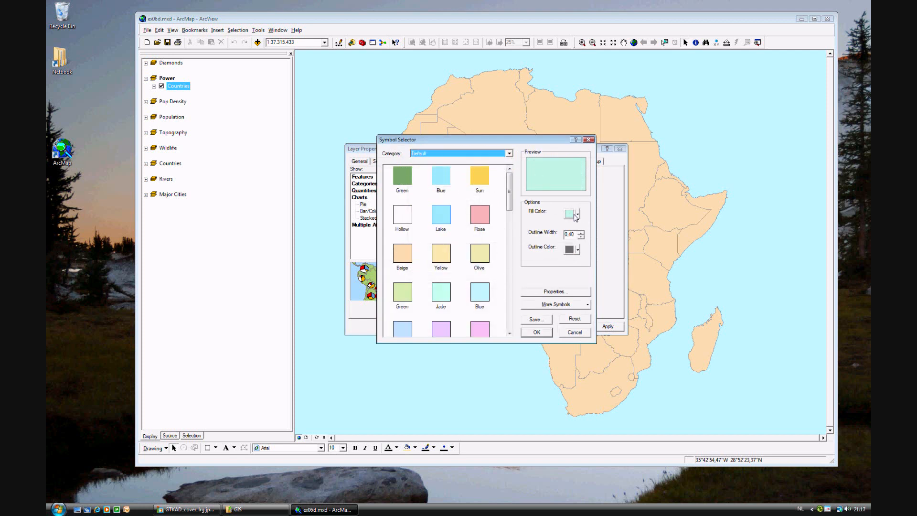
pyautogui.click(576, 213)
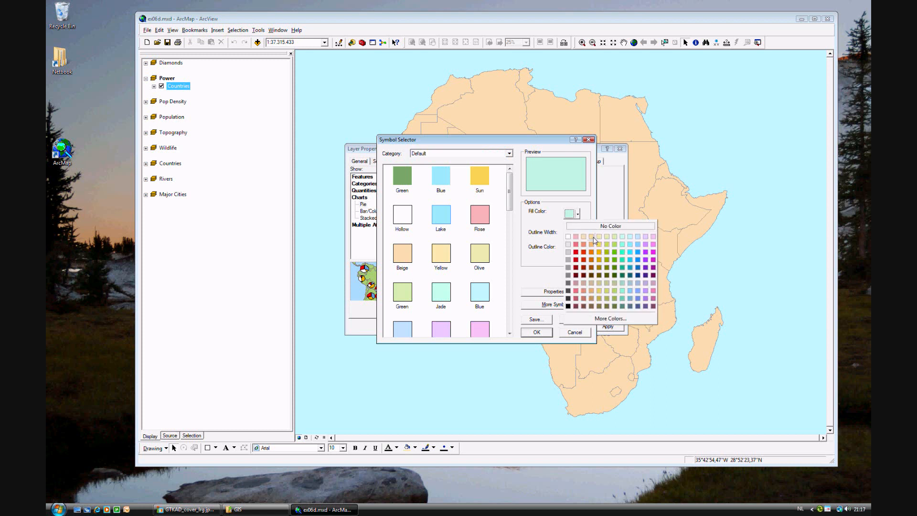
pyautogui.moveTo(586, 240)
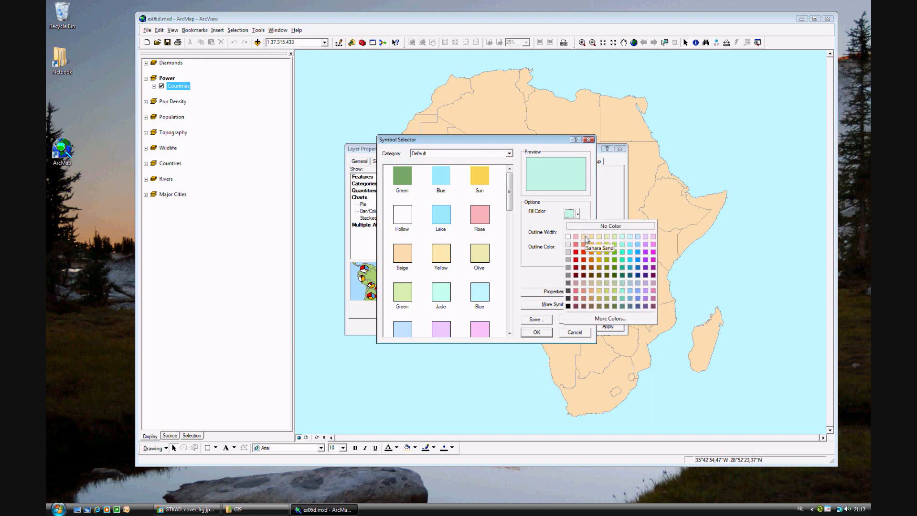
pyautogui.click(587, 244)
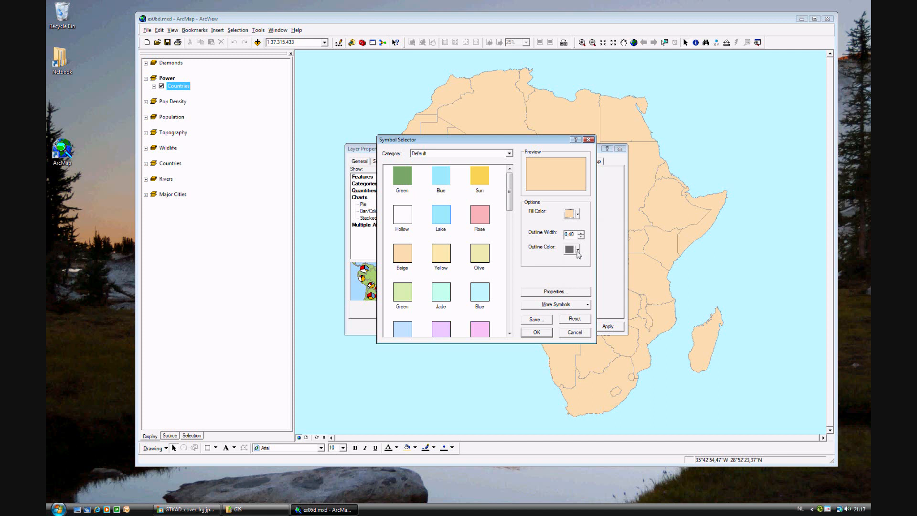
pyautogui.click(581, 250)
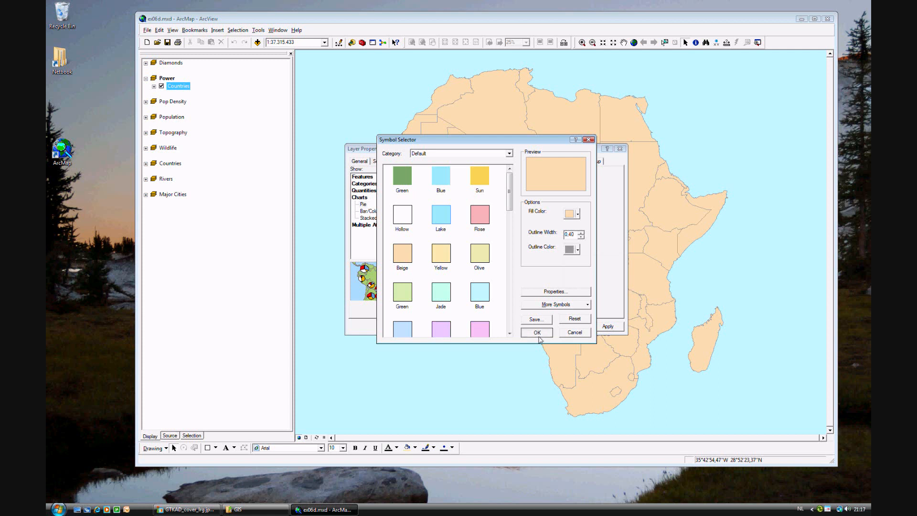
pyautogui.click(574, 333)
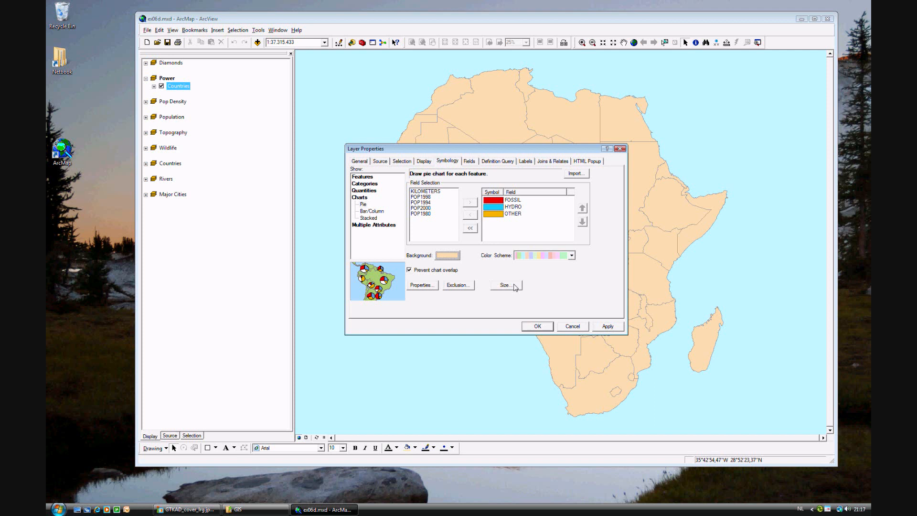
# Set the pie chart symbols to a fixed 16 pt size and apply them to countries
pyautogui.click(505, 284)
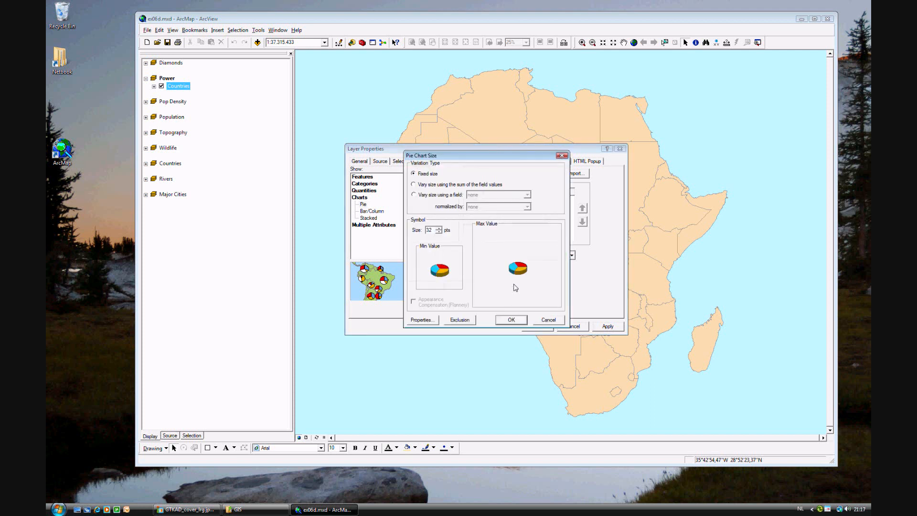
pyautogui.moveTo(440, 235)
pyautogui.write('16')
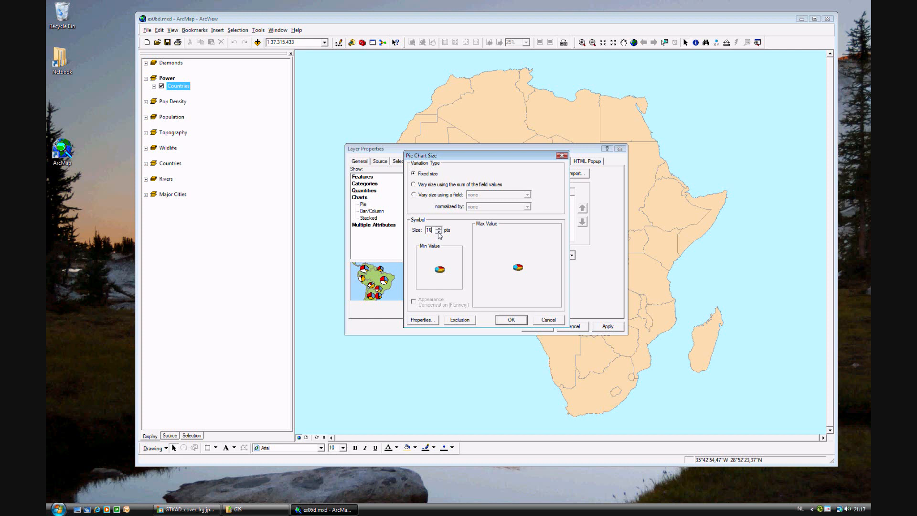
pyautogui.click(510, 319)
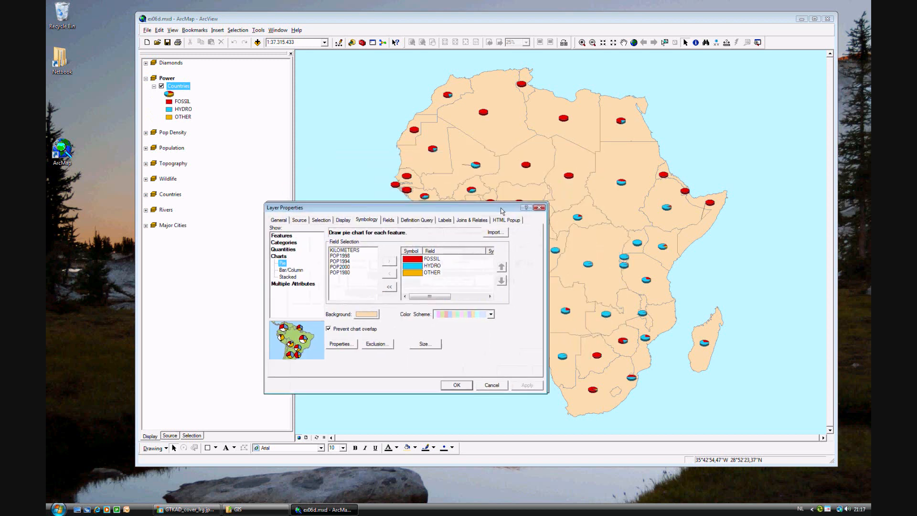
pyautogui.moveTo(503, 207); pyautogui.dragTo(427, 245)
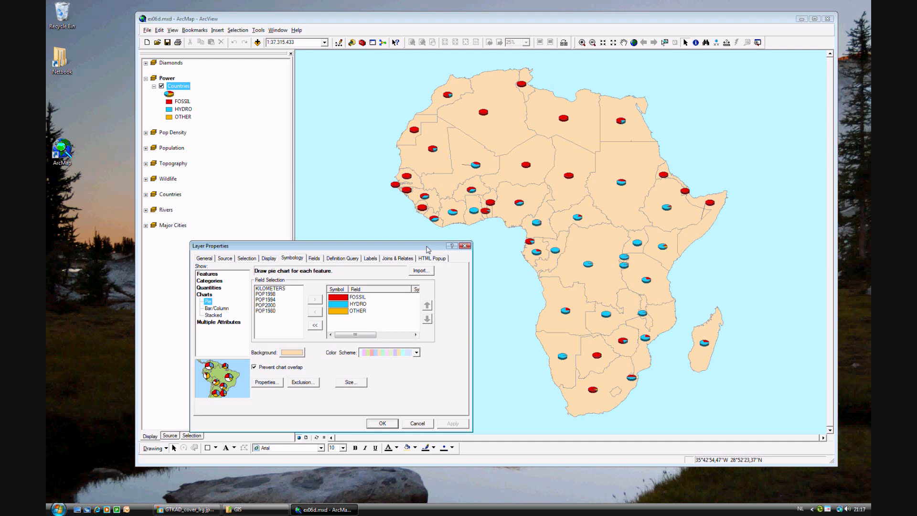
pyautogui.moveTo(437, 404)
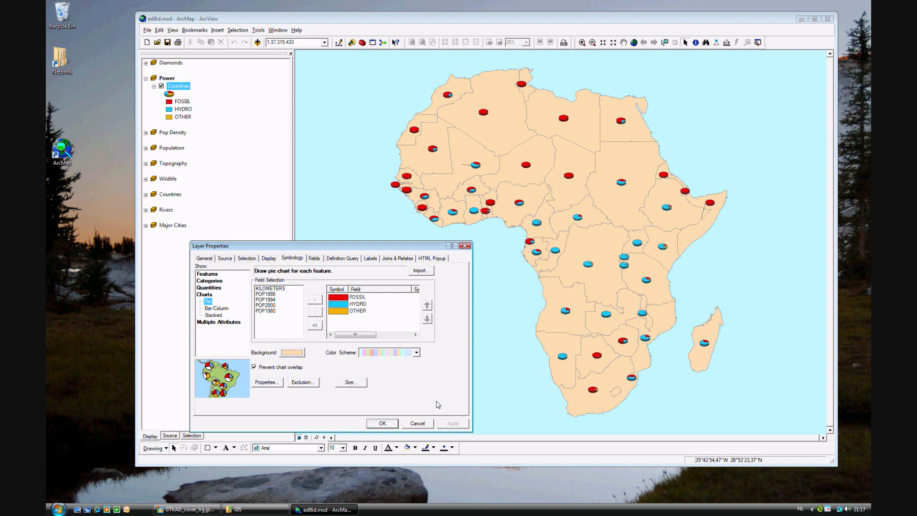
pyautogui.moveTo(389, 383)
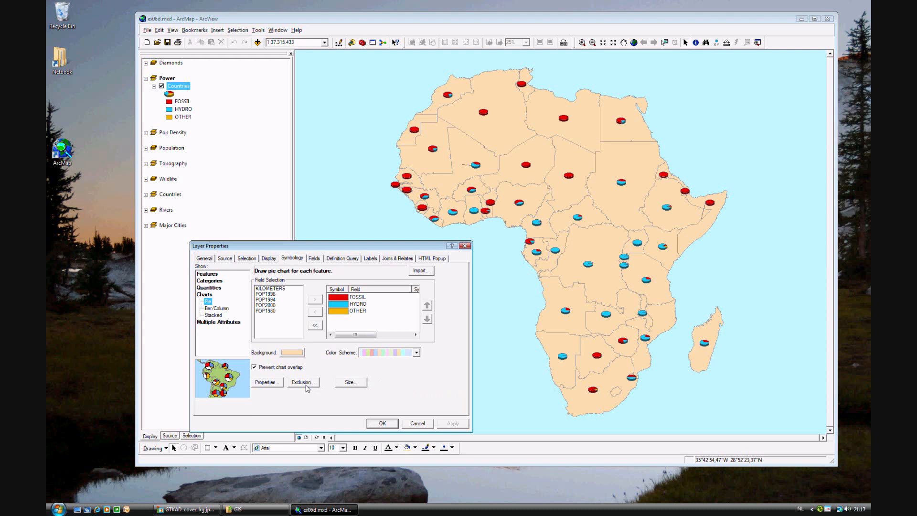
pyautogui.moveTo(321, 402)
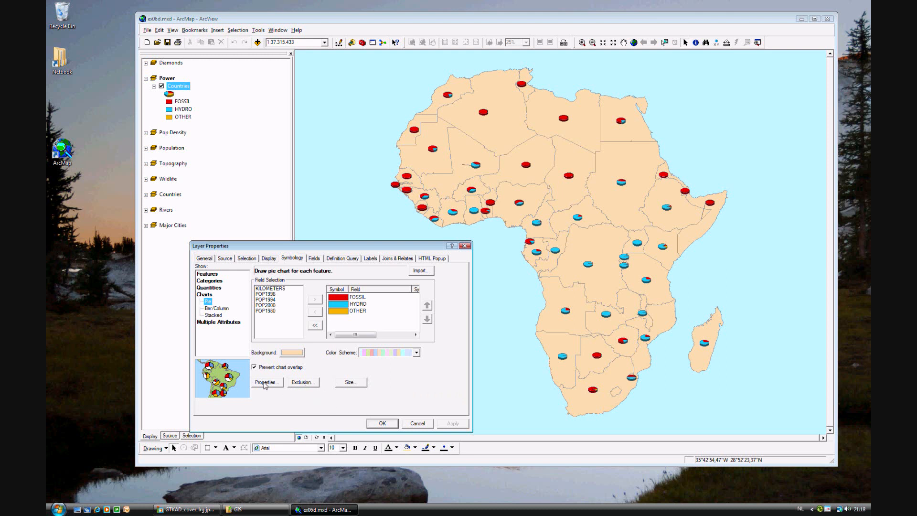
# Uncheck Display in 3-D in the Chart Symbol Editor for flat pie charts
pyautogui.click(266, 382)
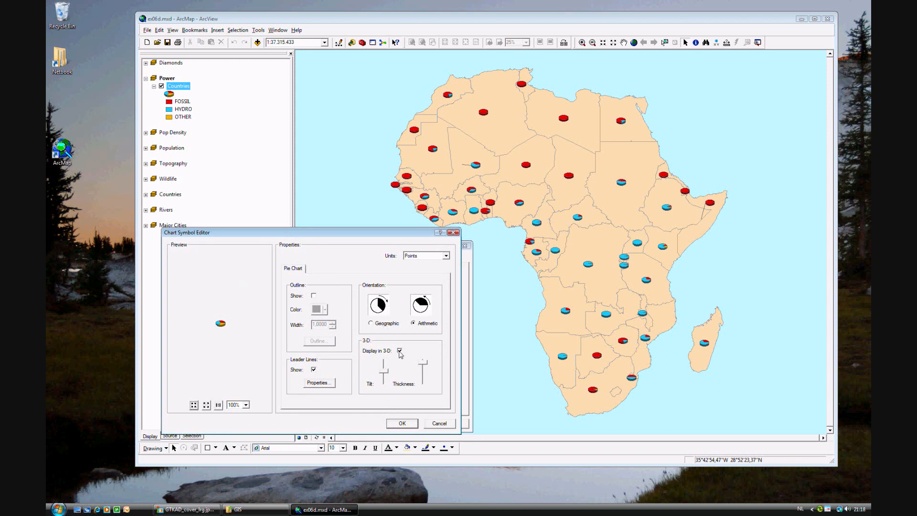
pyautogui.click(400, 351)
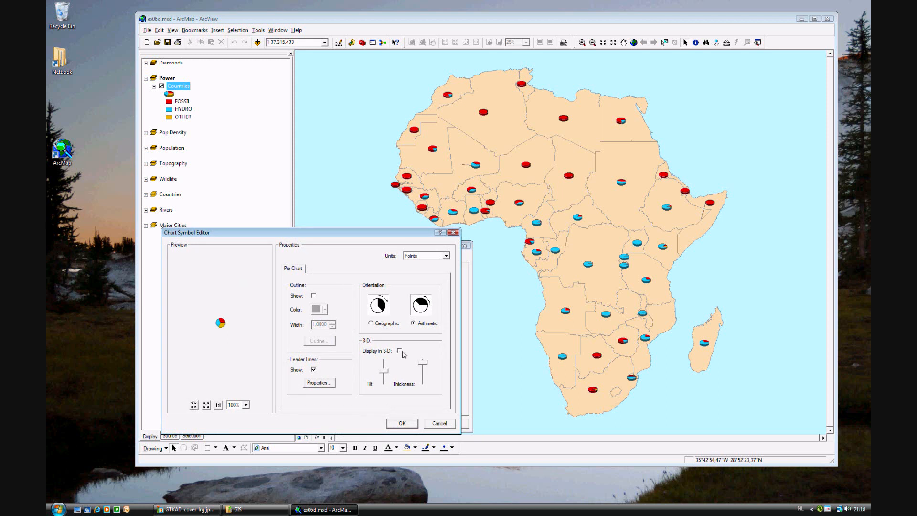
pyautogui.click(399, 351)
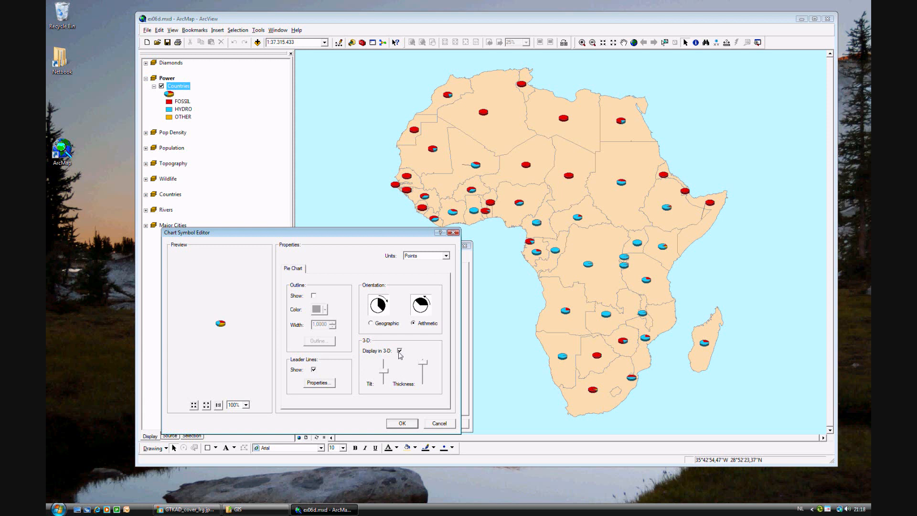
pyautogui.click(399, 351)
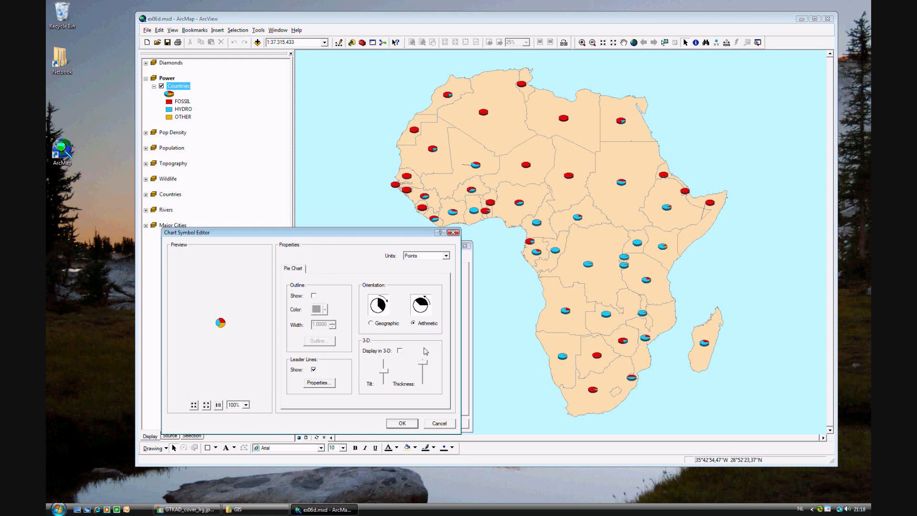
pyautogui.click(402, 423)
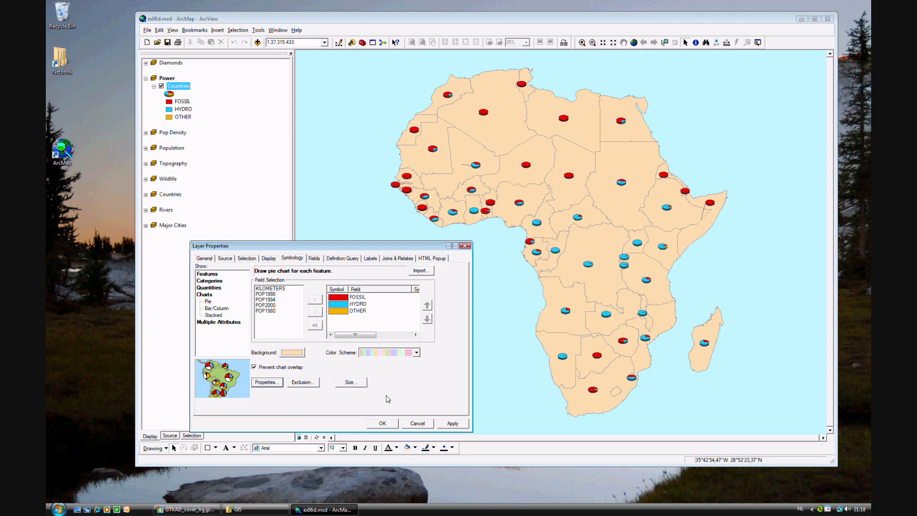
# Confirm the chart size, close Layer Properties, and switch to the Africa Atlas layout view
pyautogui.click(350, 383)
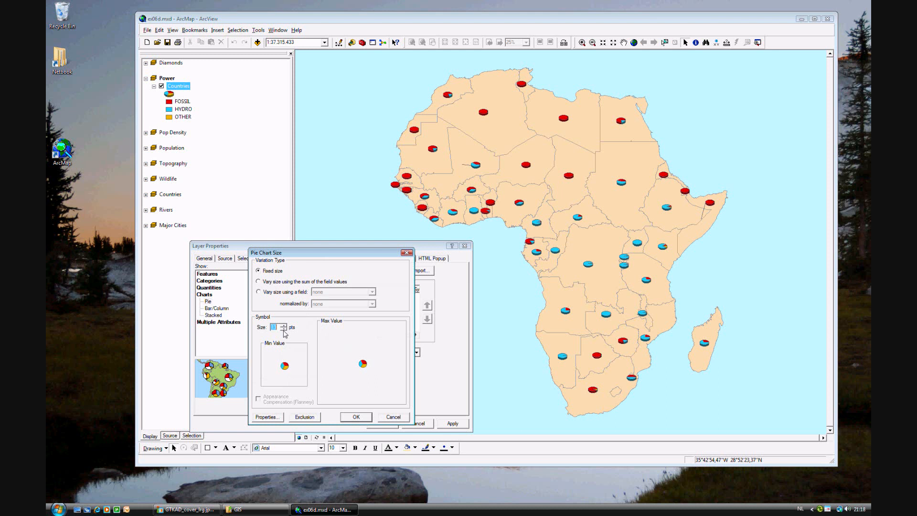
pyautogui.click(355, 417)
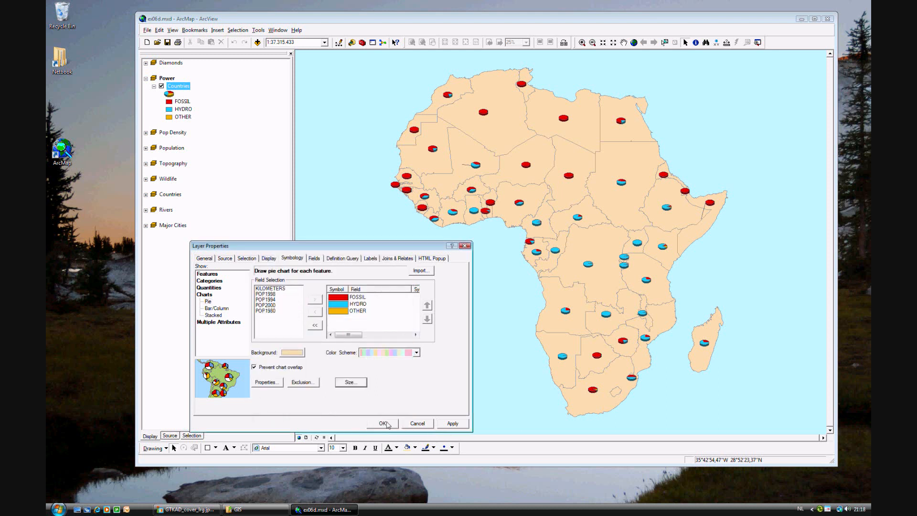
pyautogui.click(381, 423)
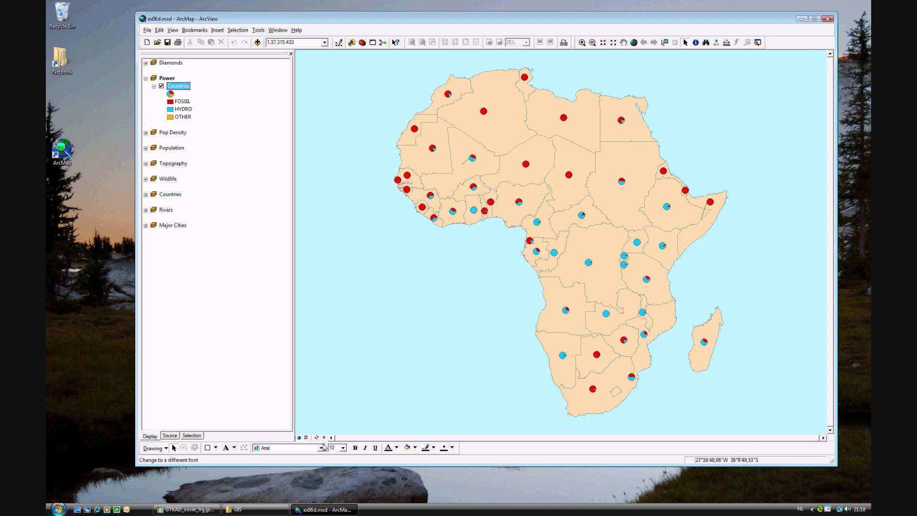
pyautogui.click(305, 438)
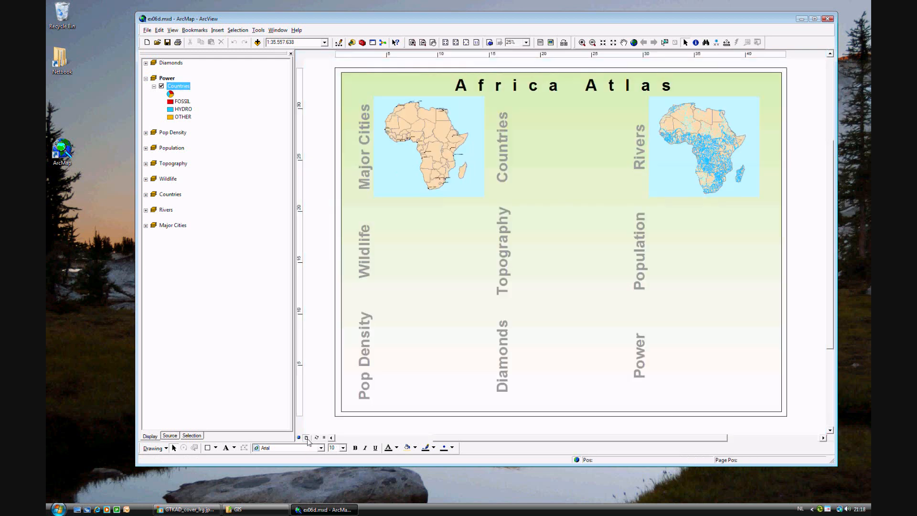